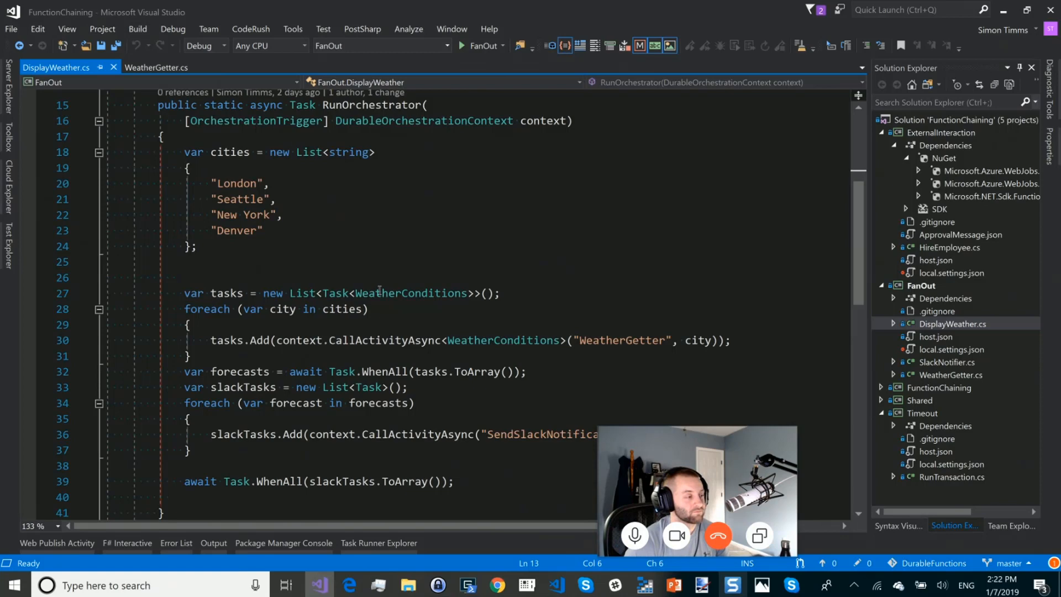
- Add 'Calgary' after 'Denver' in the orchestrator's cities list and save DisplayWeather.cs
click(403, 340)
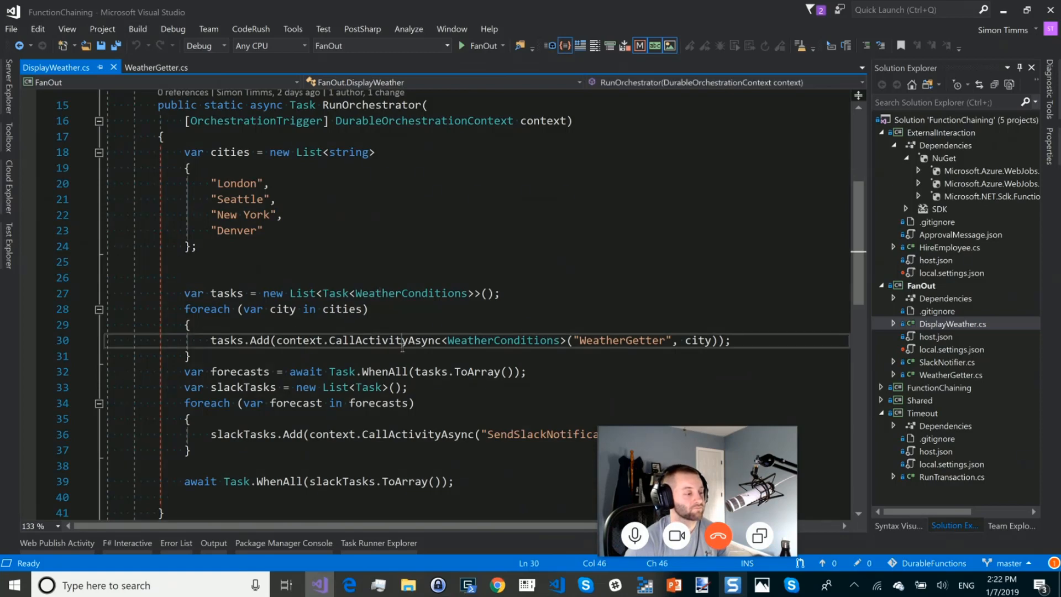
double_click(384, 341)
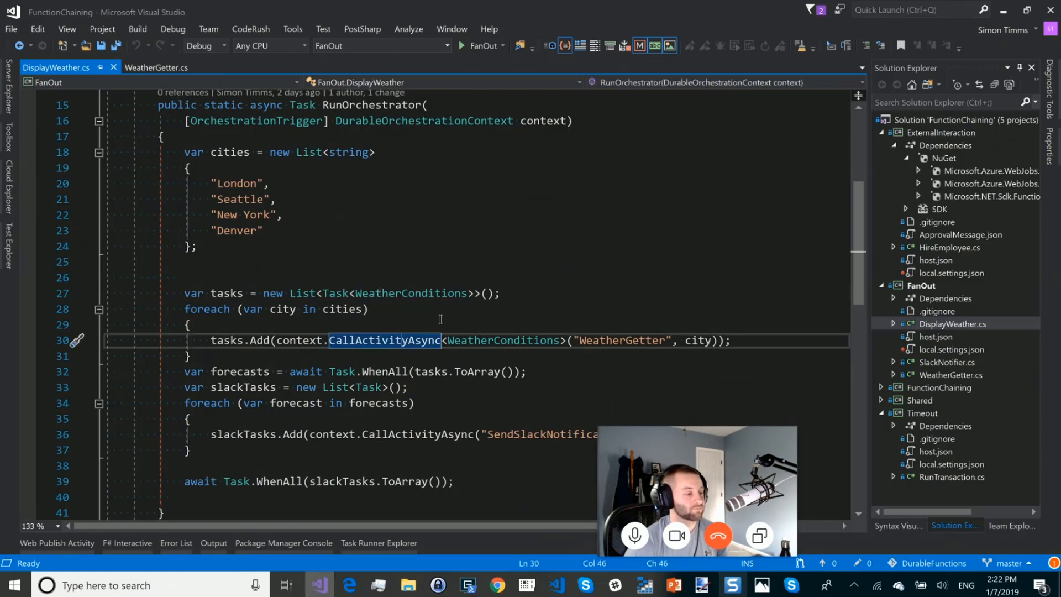
scroll(down, 3)
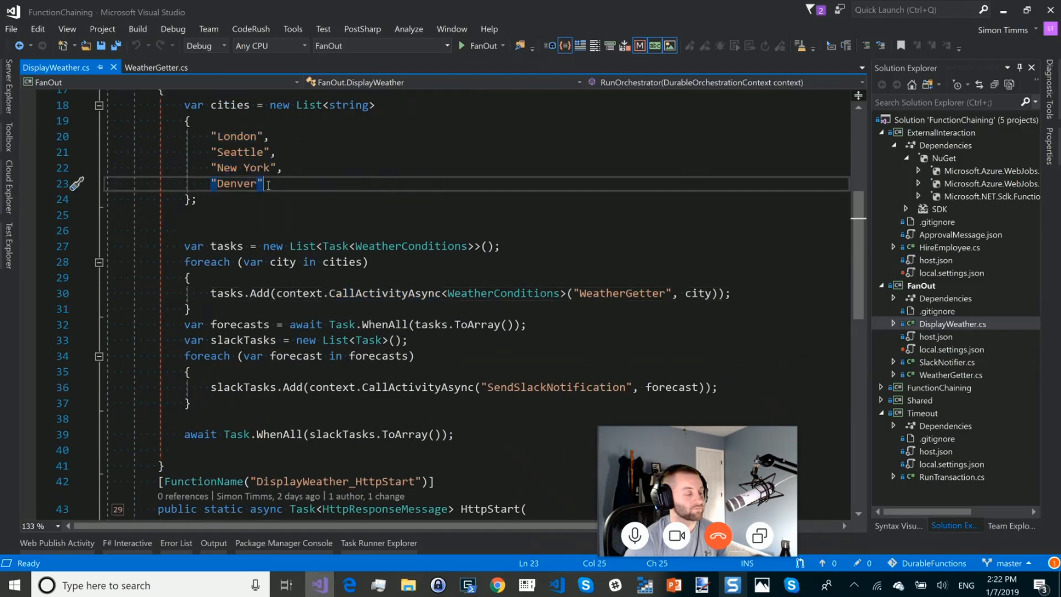
text(;)
text("Calgar)
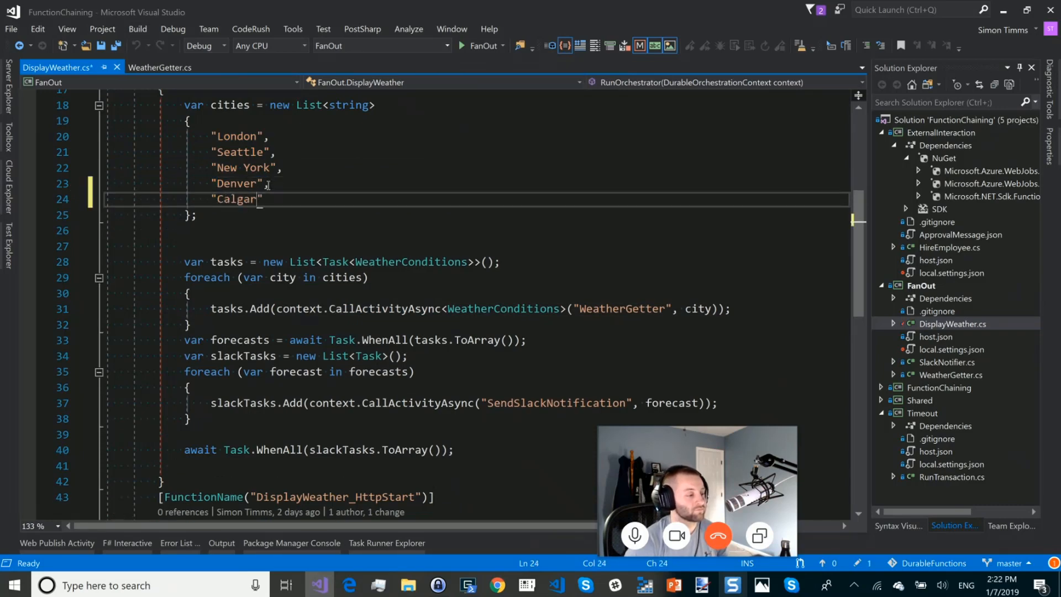
text(y)
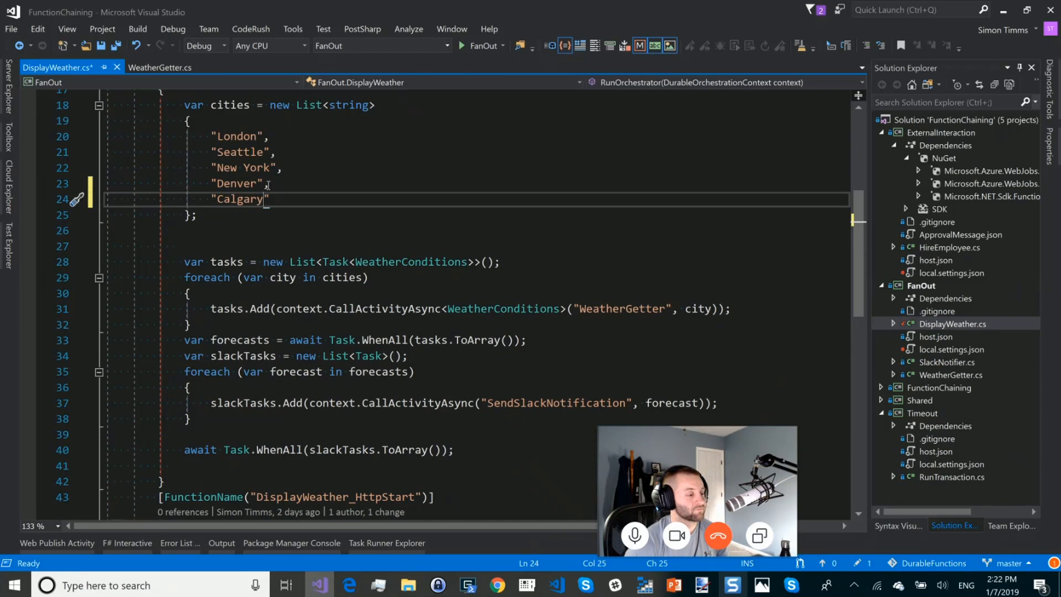
key(ctrl+s)
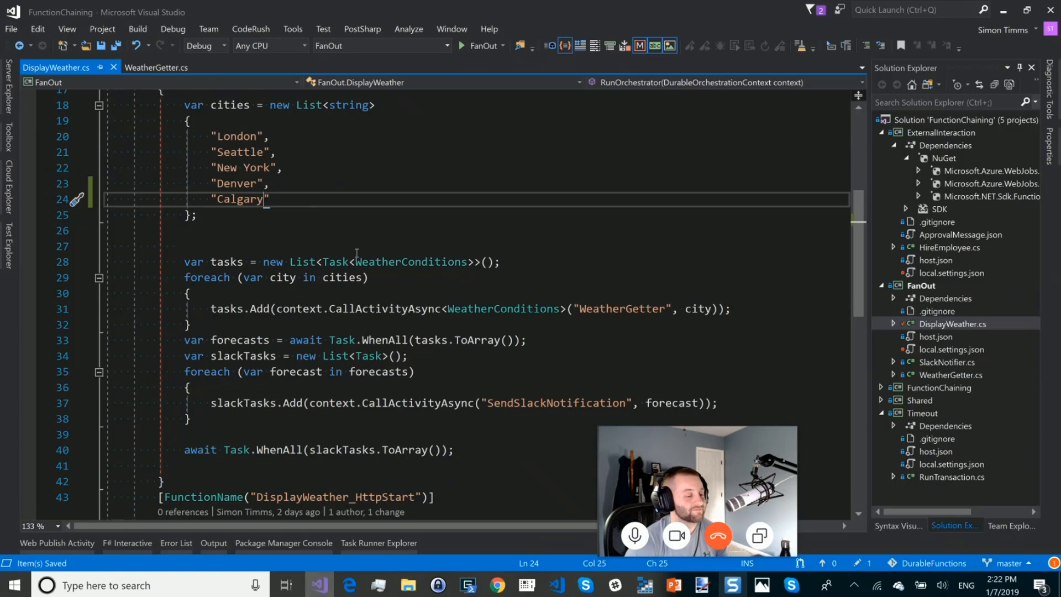
mouse_move(433, 332)
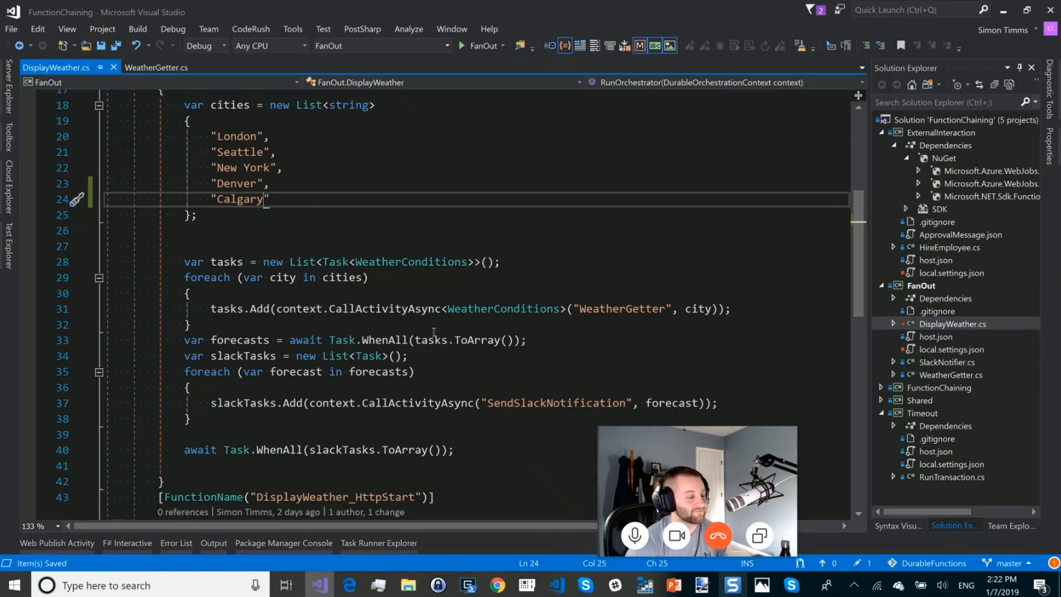
double_click(384, 309)
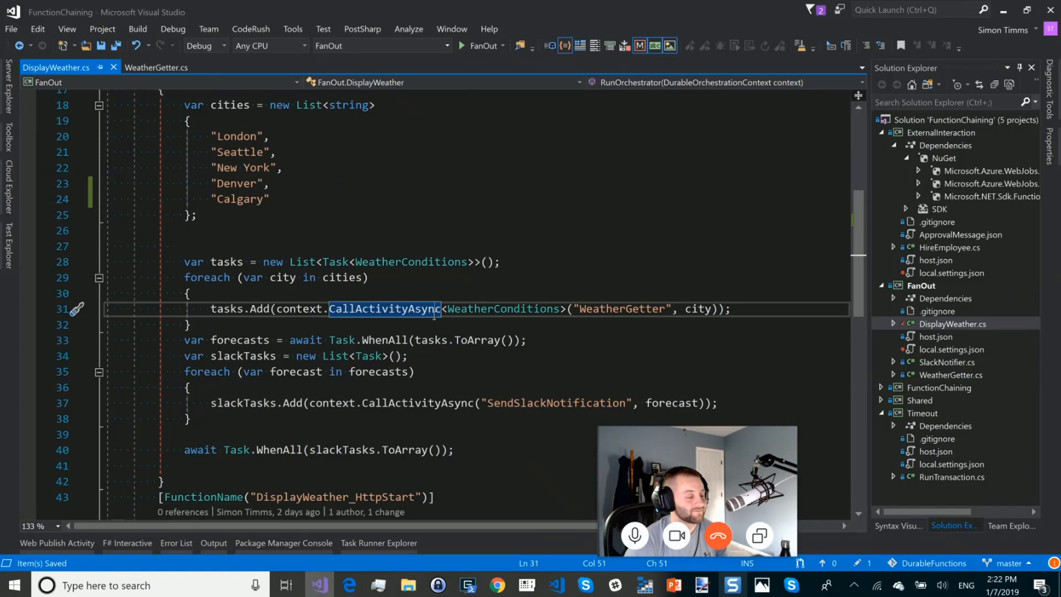
scroll(up, 3)
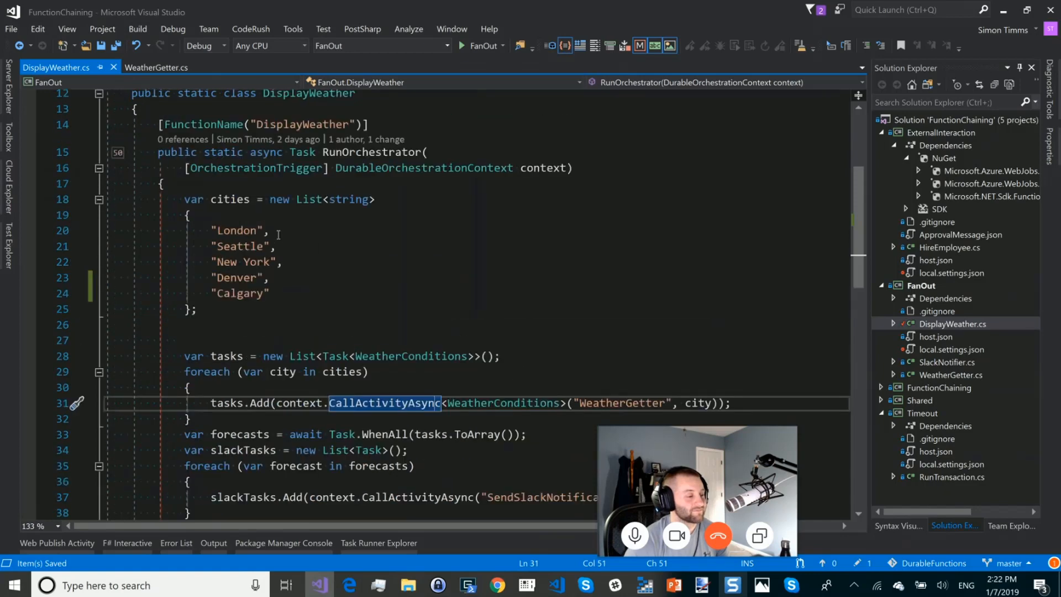
scroll(down, 3)
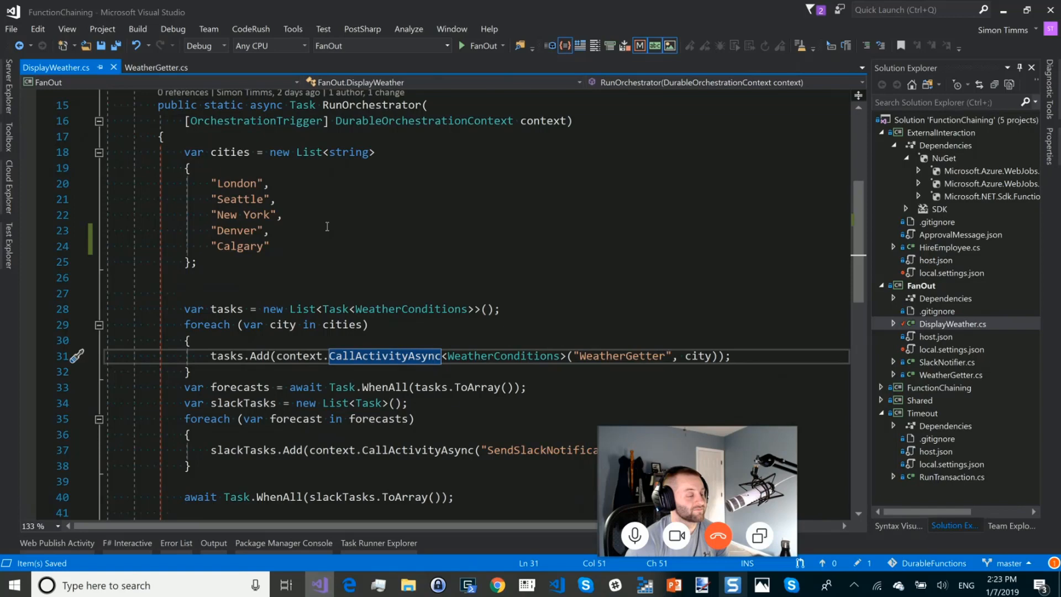
mouse_move(289, 403)
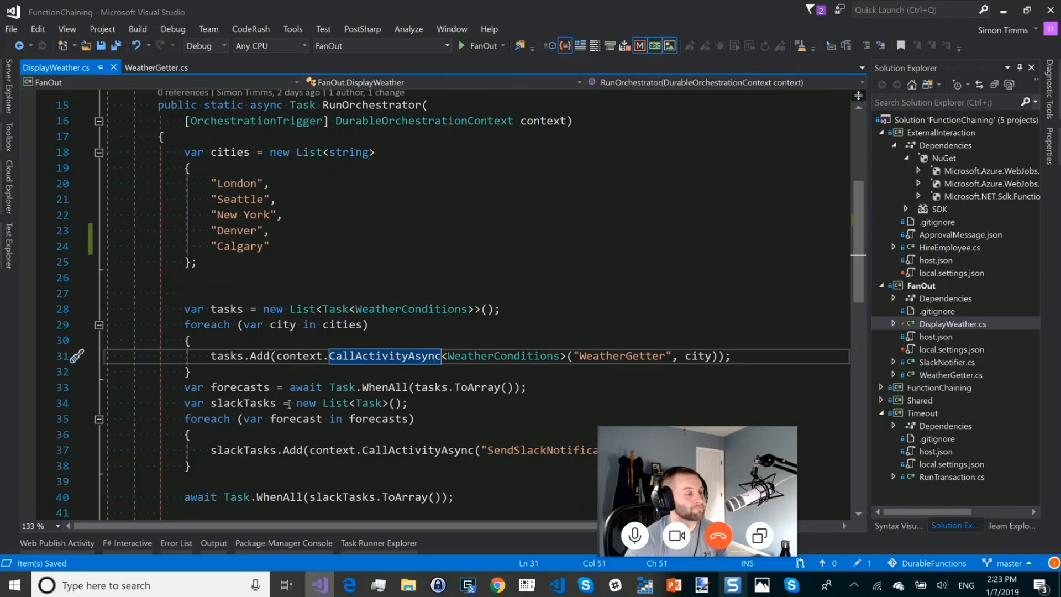
mouse_move(227, 357)
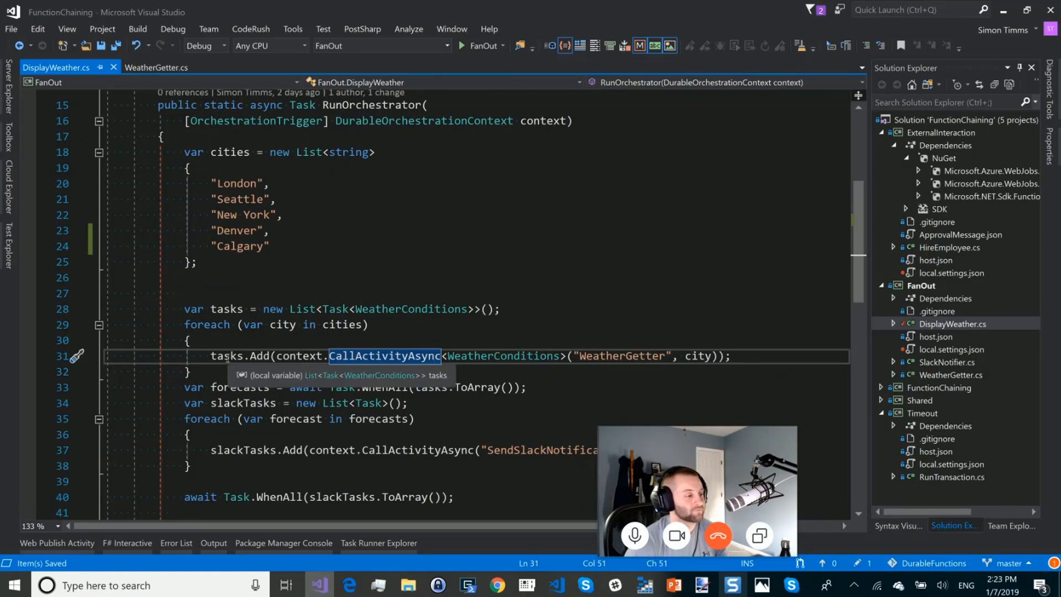
click(281, 356)
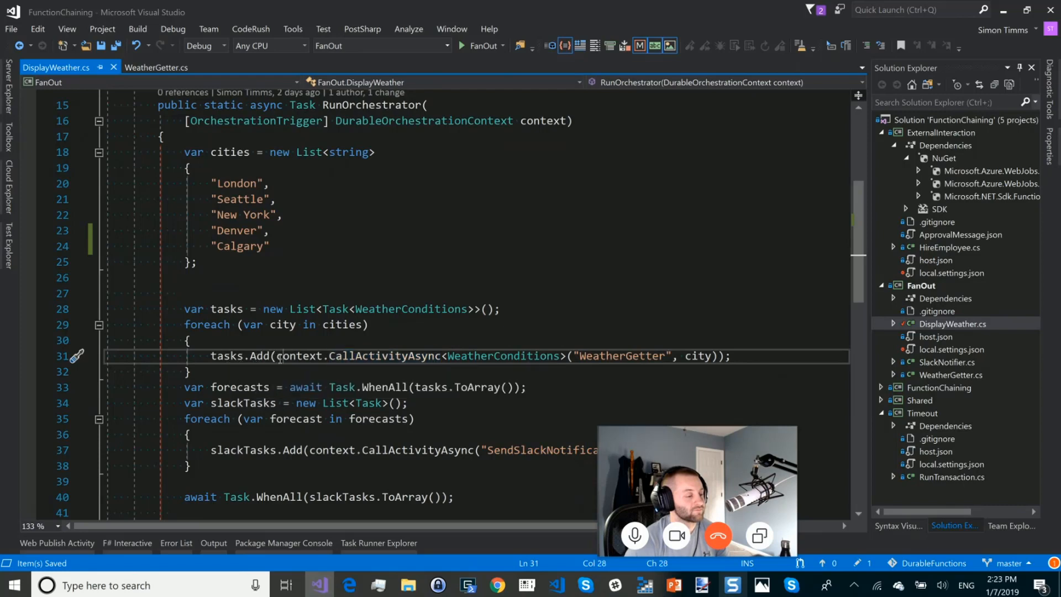
double_click(298, 355)
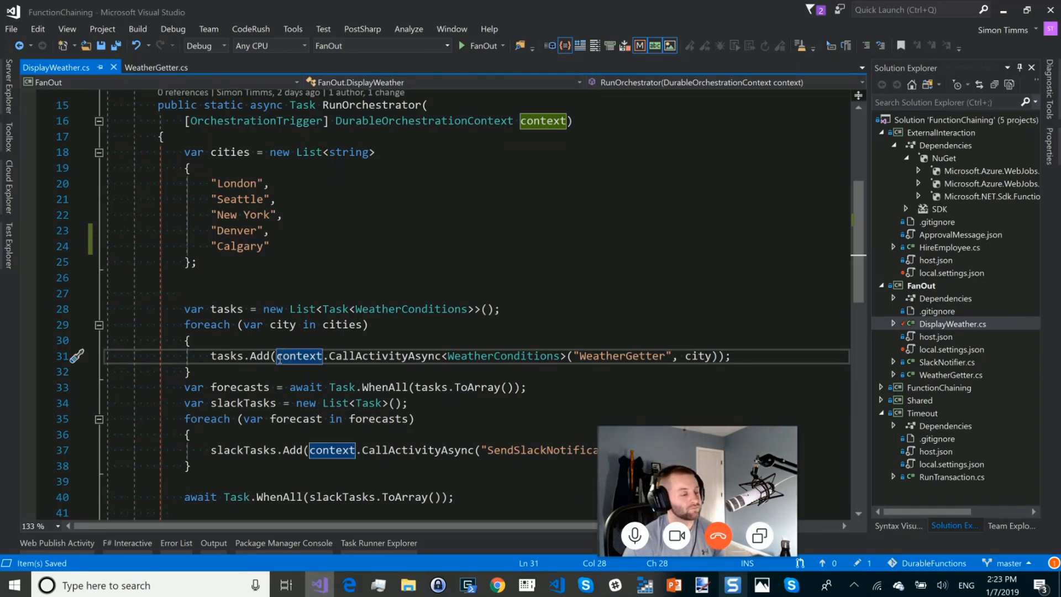
mouse_move(346, 403)
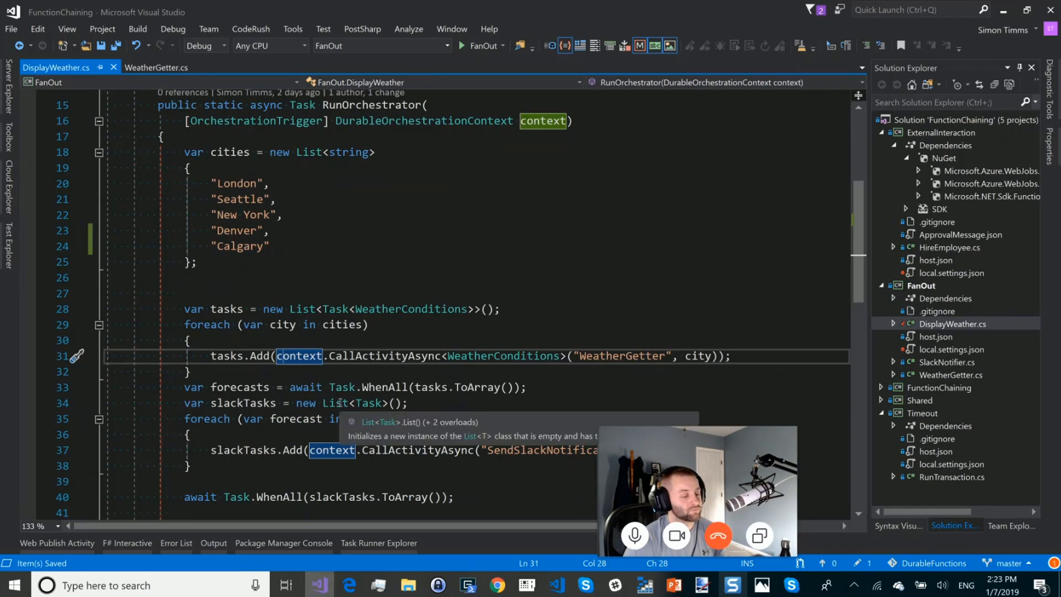
click(345, 387)
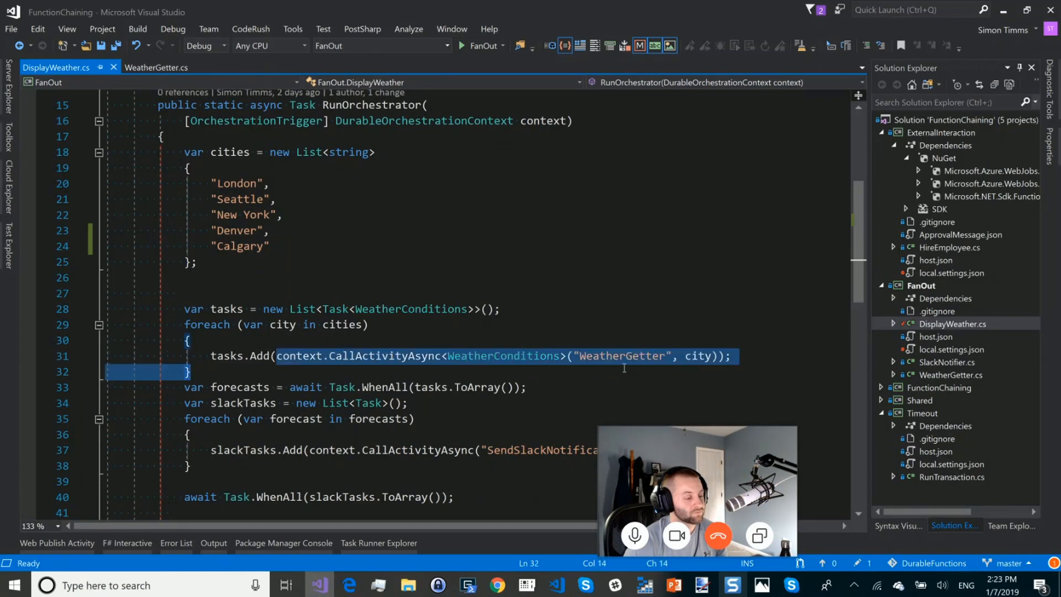
click(637, 356)
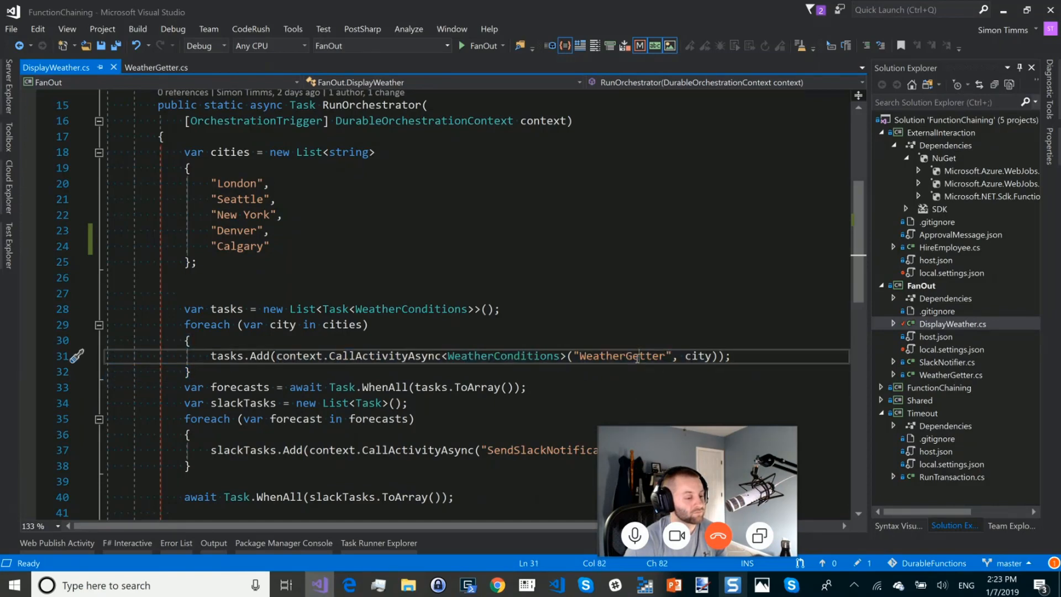
click(955, 374)
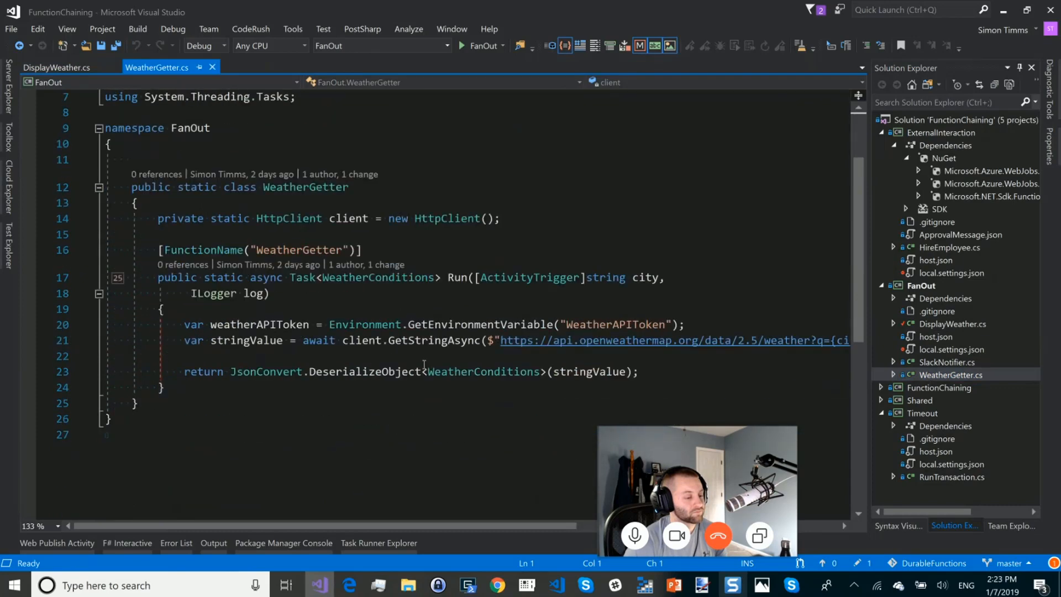
mouse_move(568, 340)
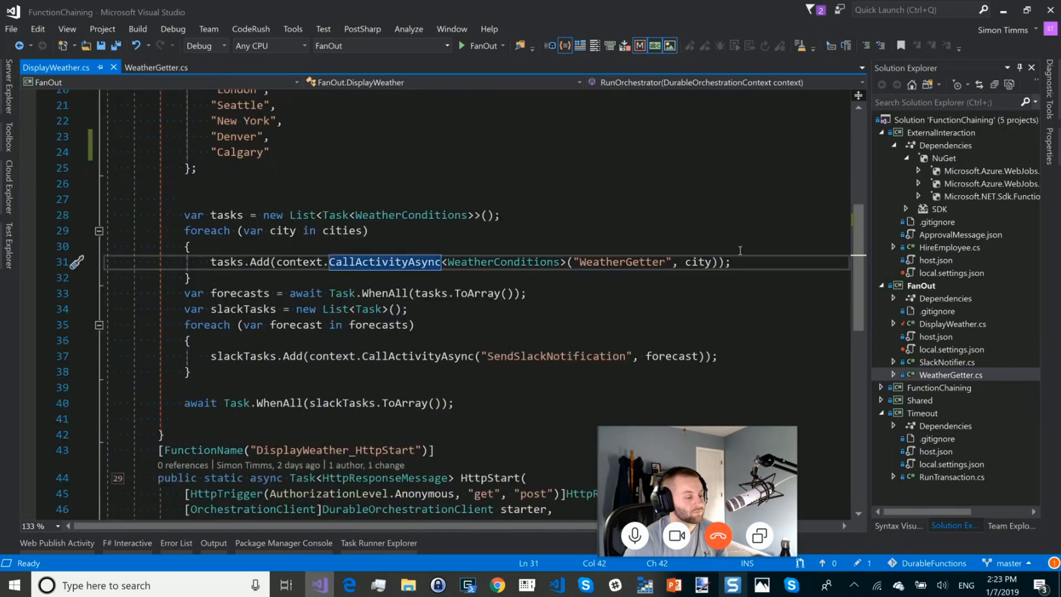
mouse_move(266, 322)
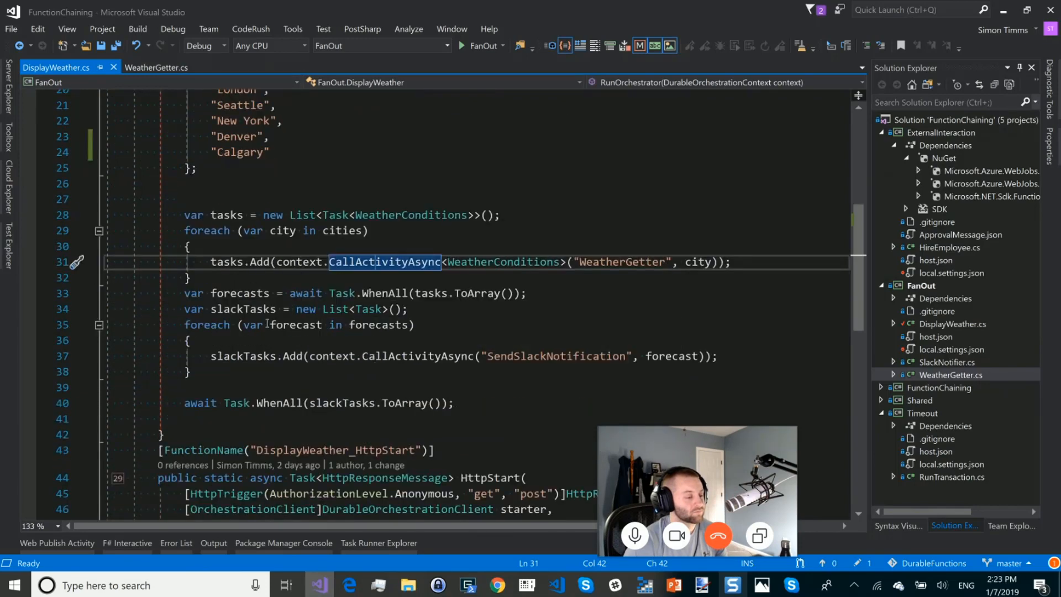
mouse_move(289, 356)
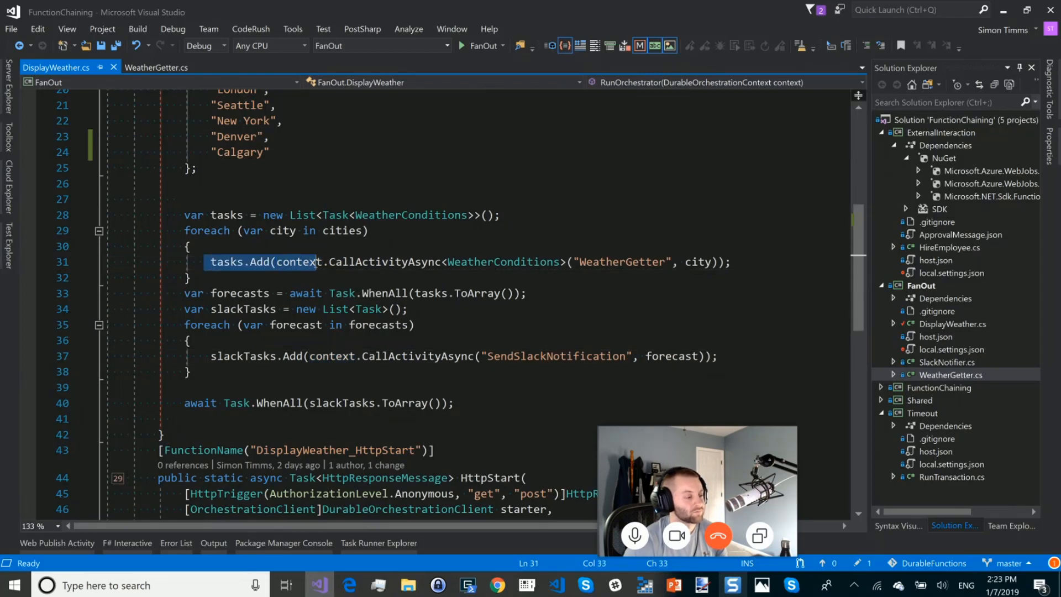
- Inspect the tasks variable and the WhenAll call in the city loop
click(223, 214)
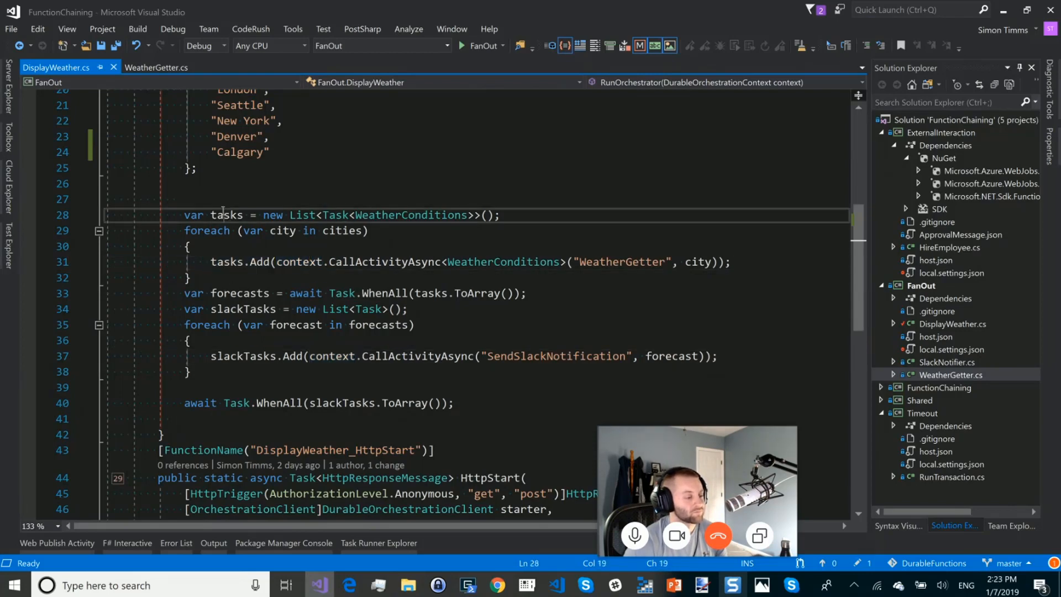
double_click(225, 215)
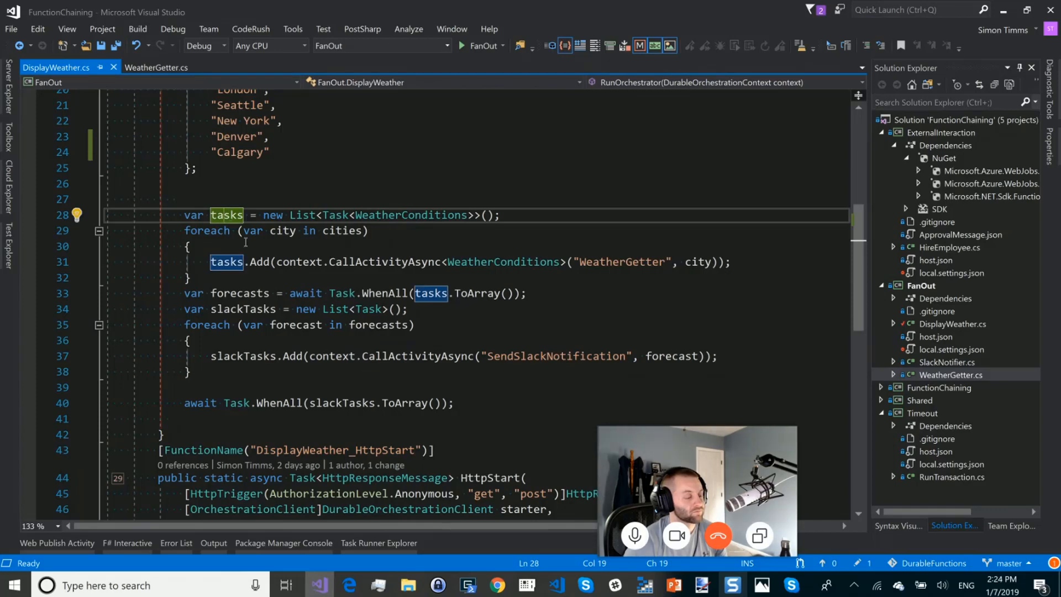
mouse_move(352, 301)
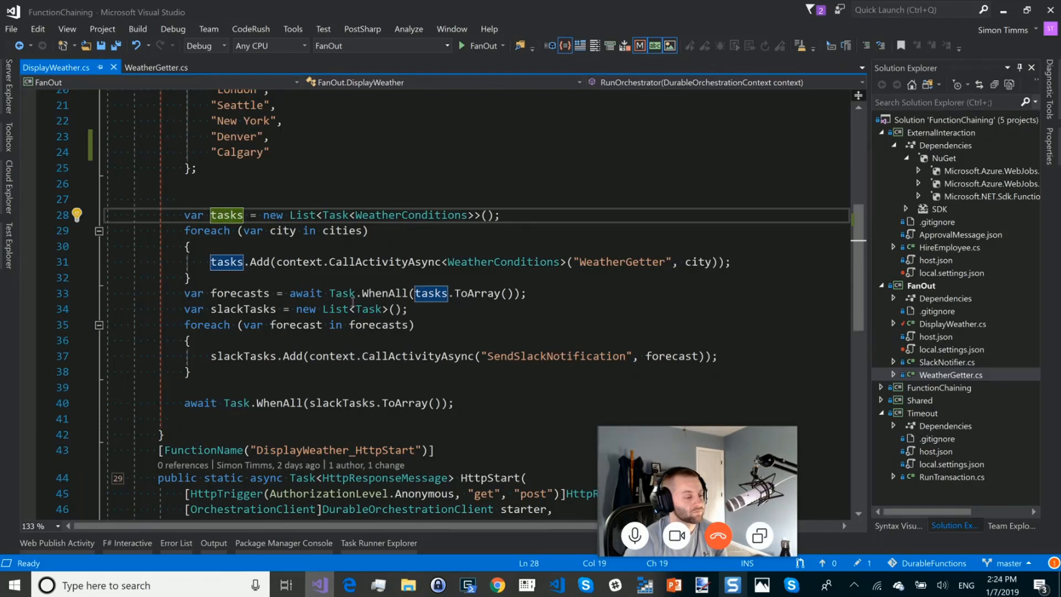
double_click(383, 293)
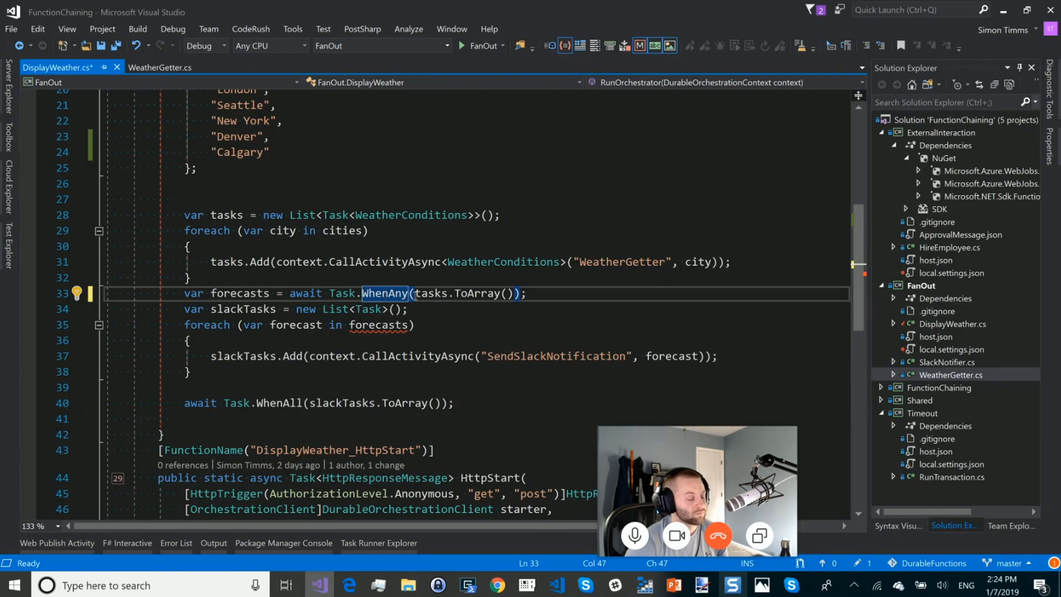
mouse_move(385, 293)
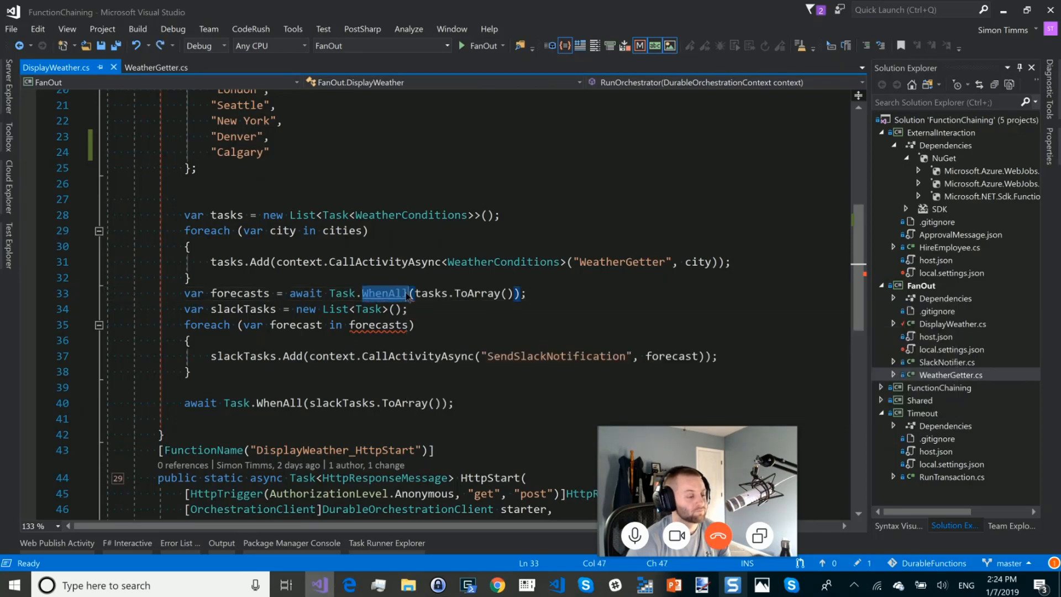
- Highlight slackTasks to trace its declaration and where notification tasks are added
click(386, 293)
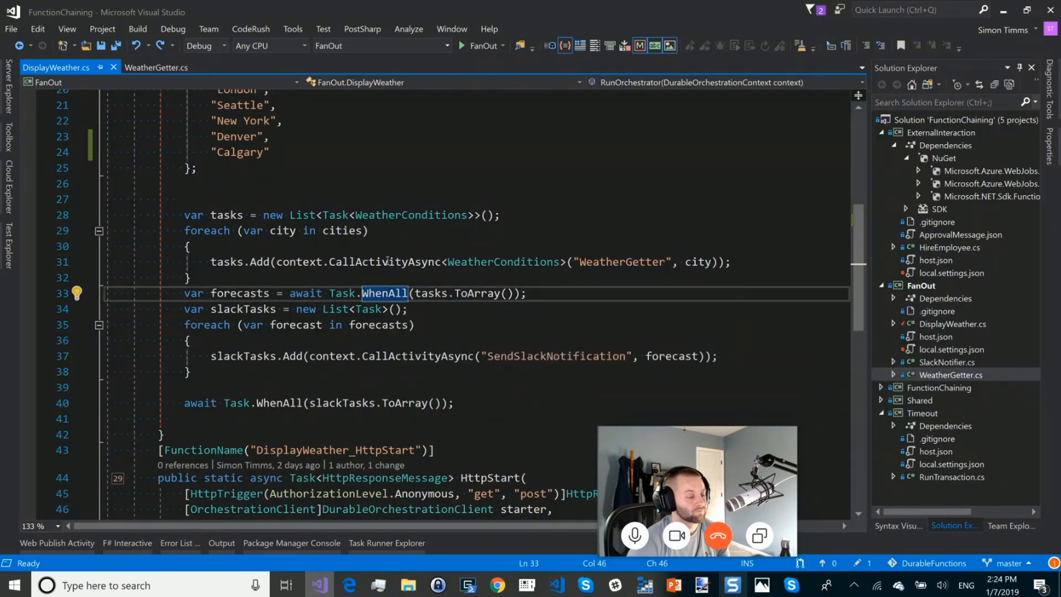
scroll(up, 3)
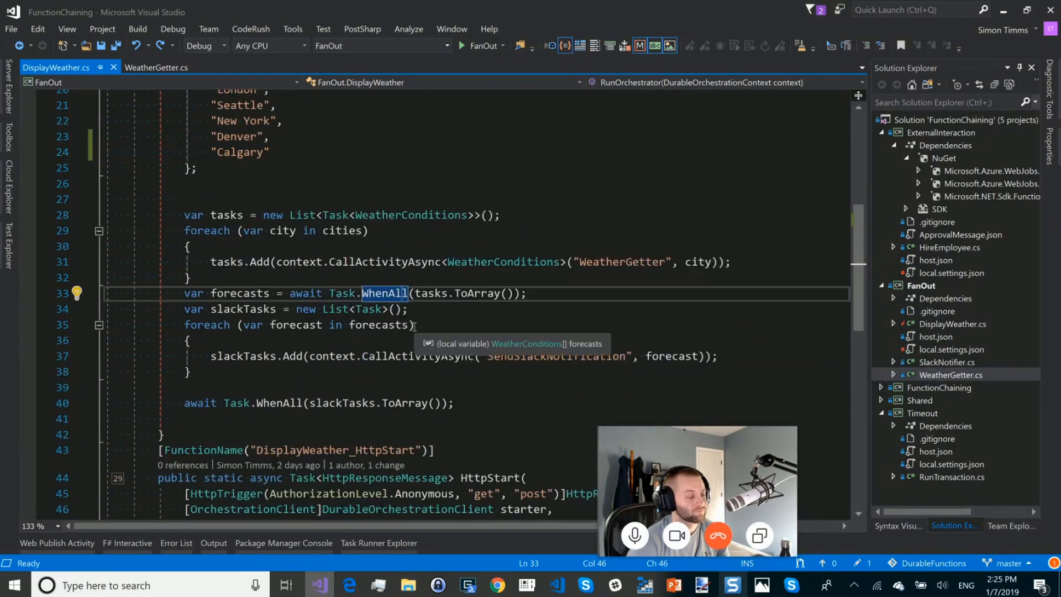
click(277, 310)
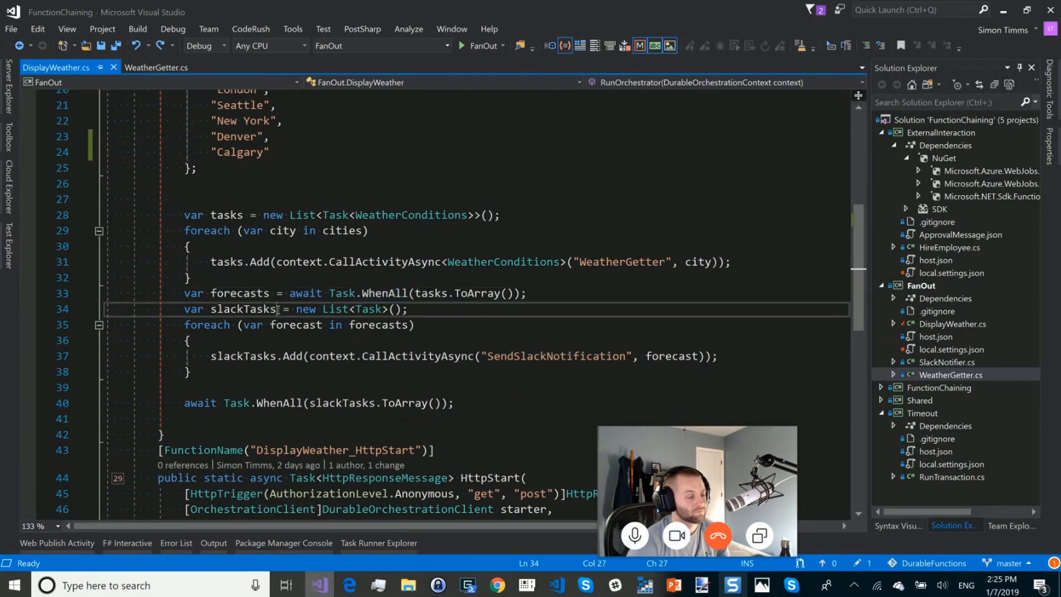
double_click(242, 309)
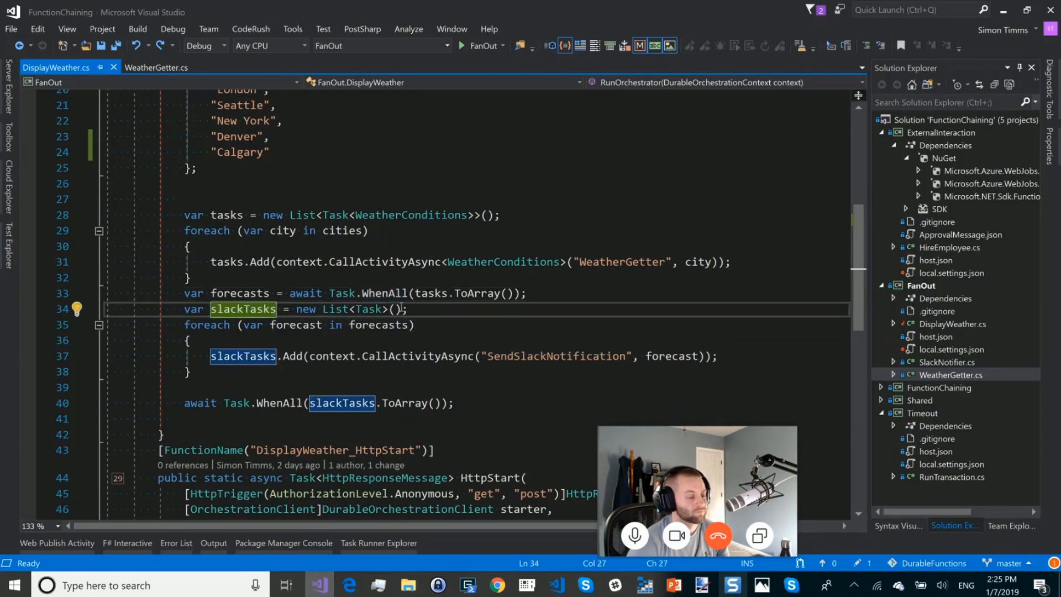
mouse_move(280, 356)
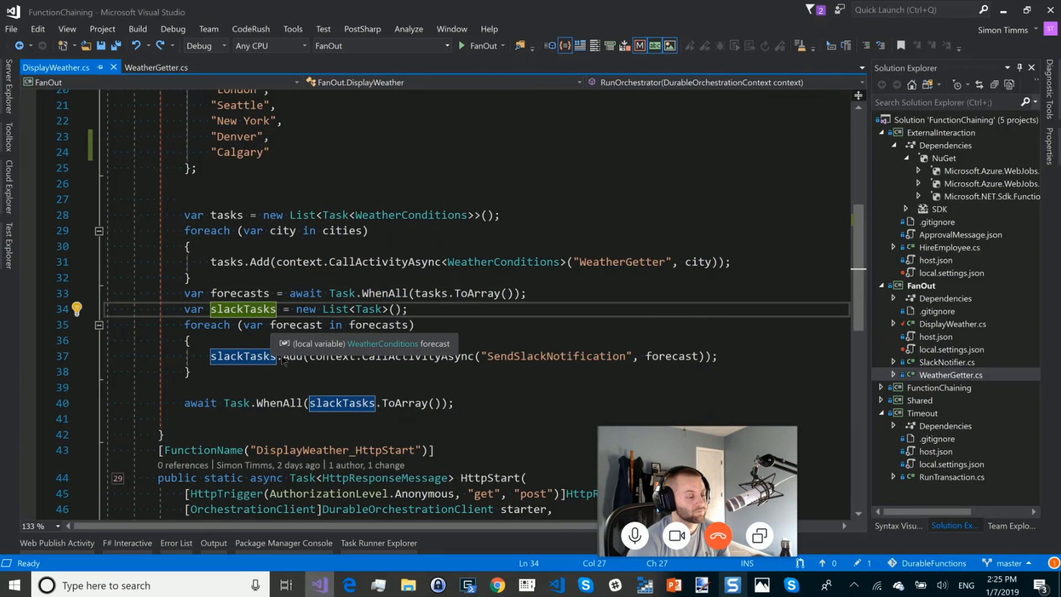
click(247, 356)
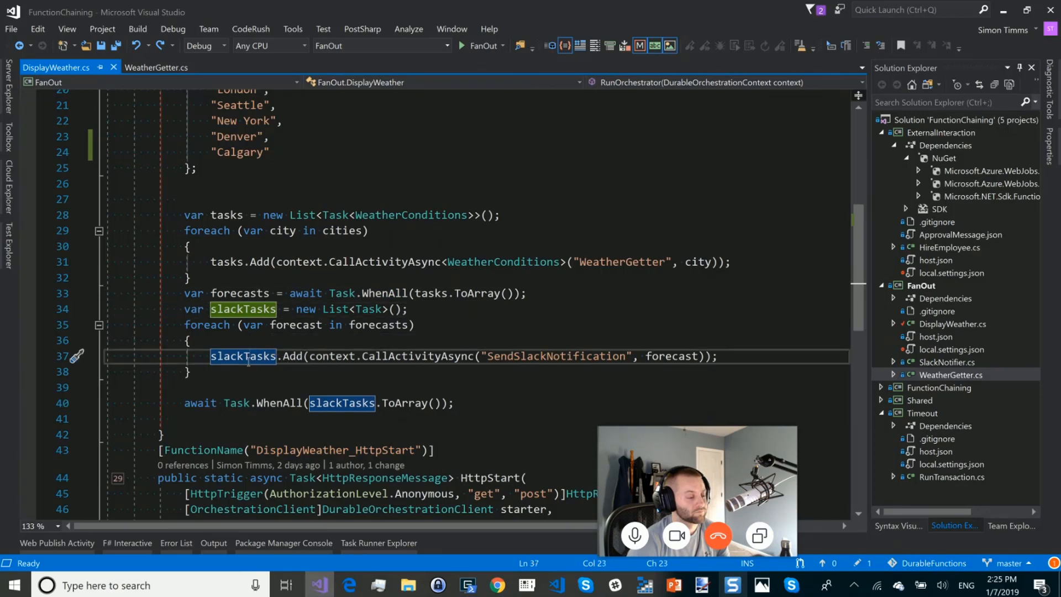
mouse_move(338, 419)
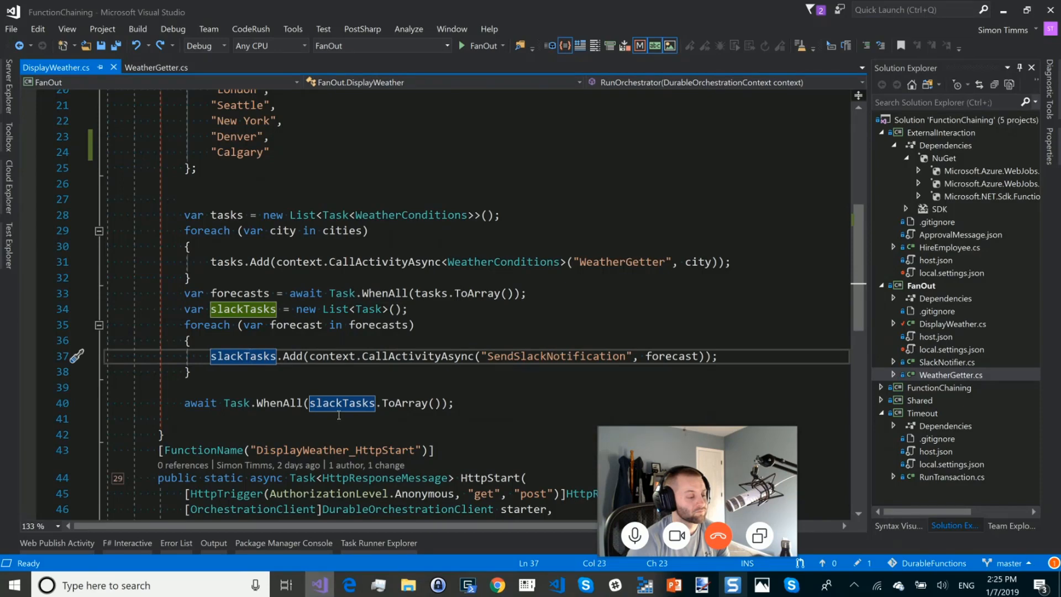
mouse_move(482, 45)
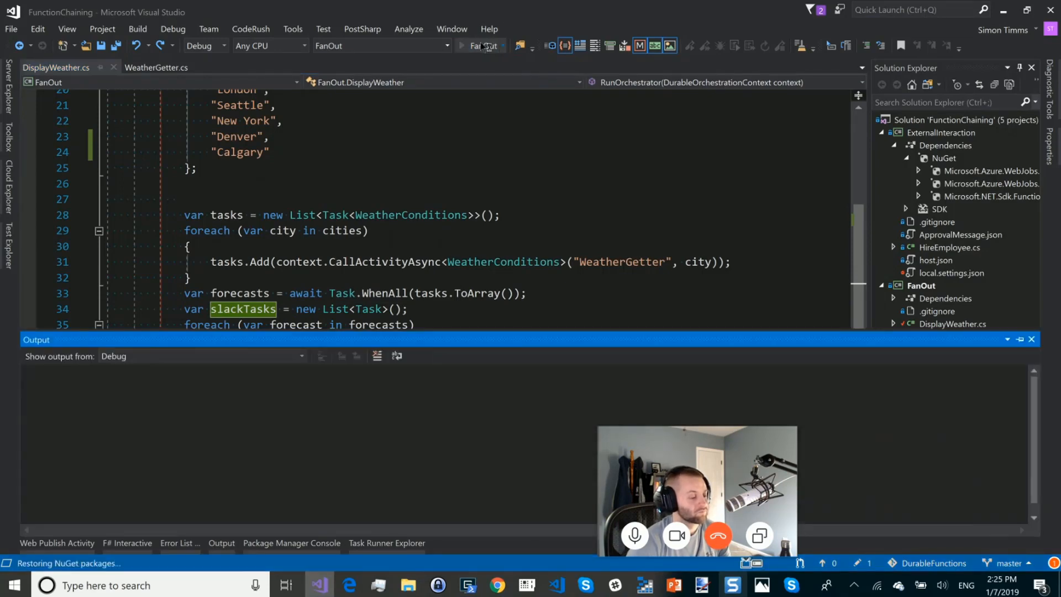
- Launch the FanOut project locally so the func.exe host starts
click(461, 46)
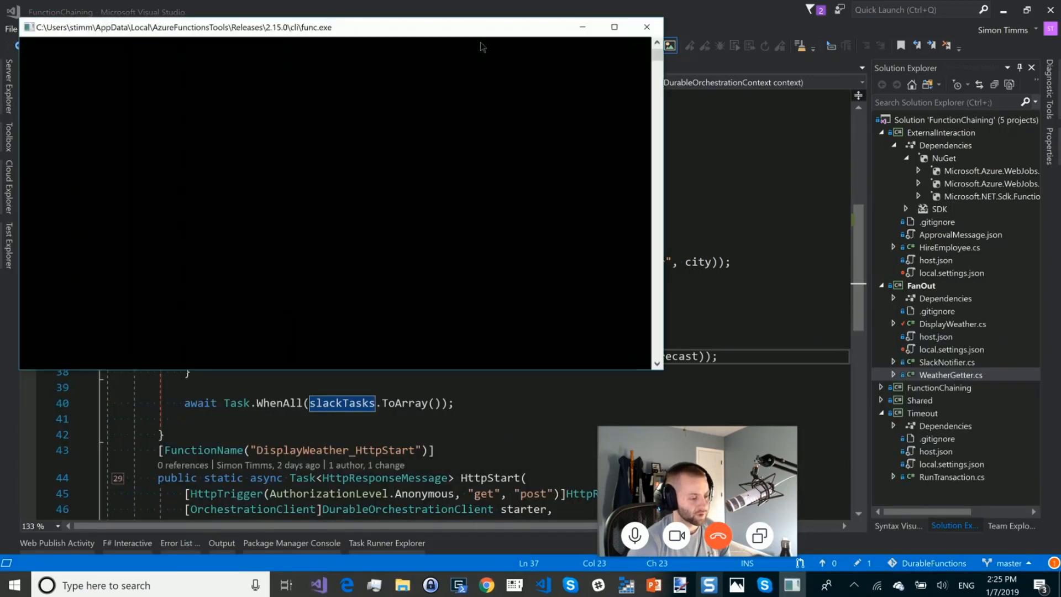
key(F5)
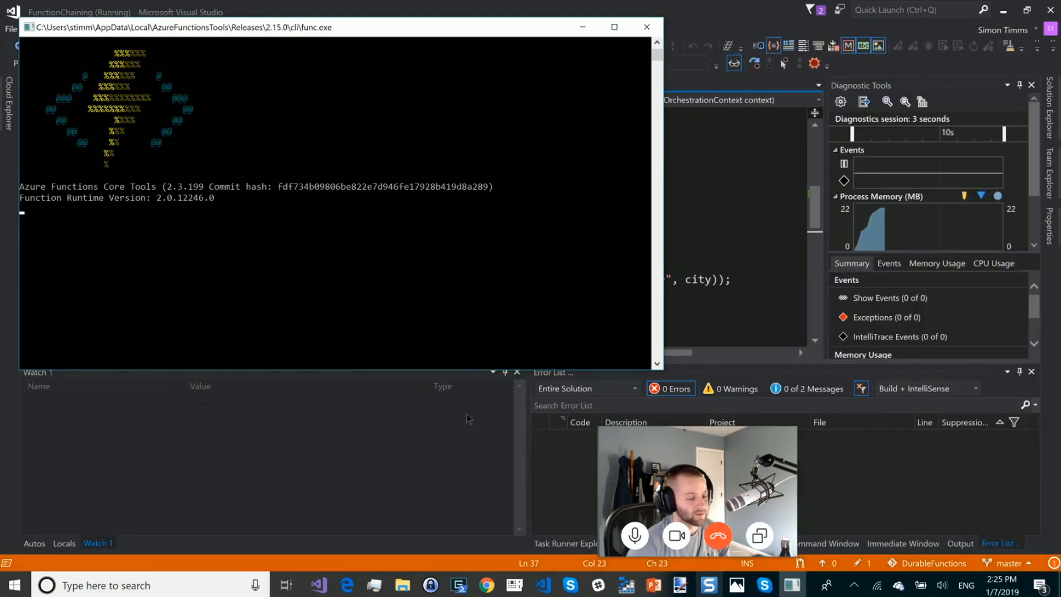
mouse_move(486, 585)
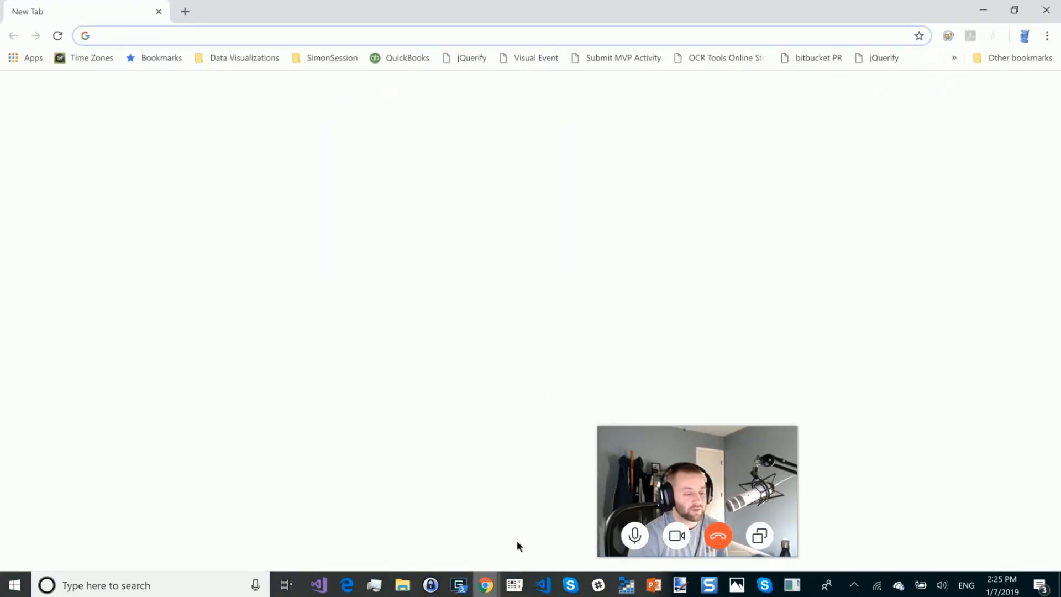
click(58, 36)
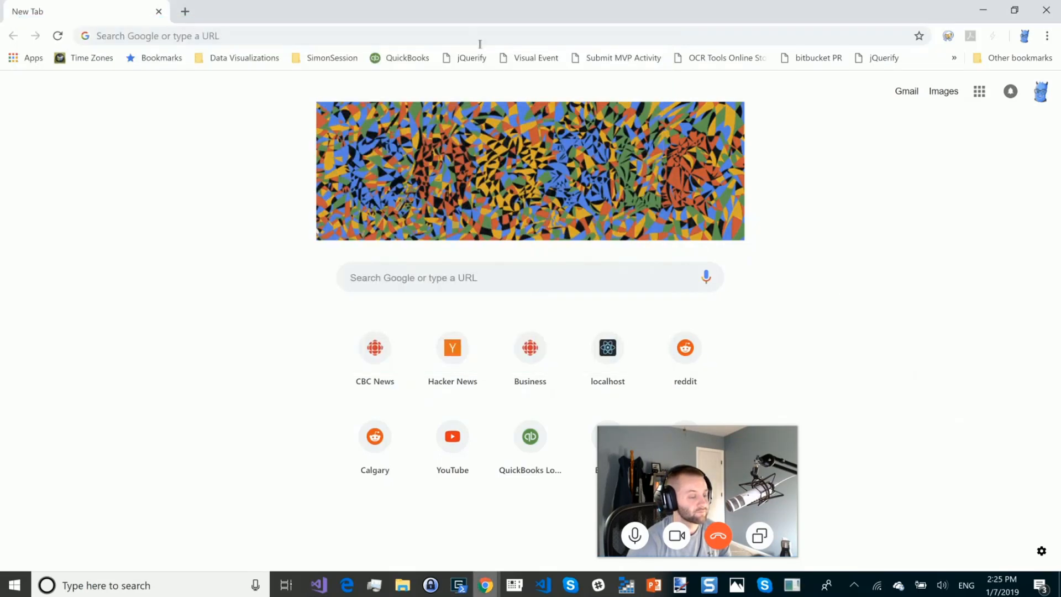
text(http://localhost:7071/api/DisplayWeather_HttpStart)
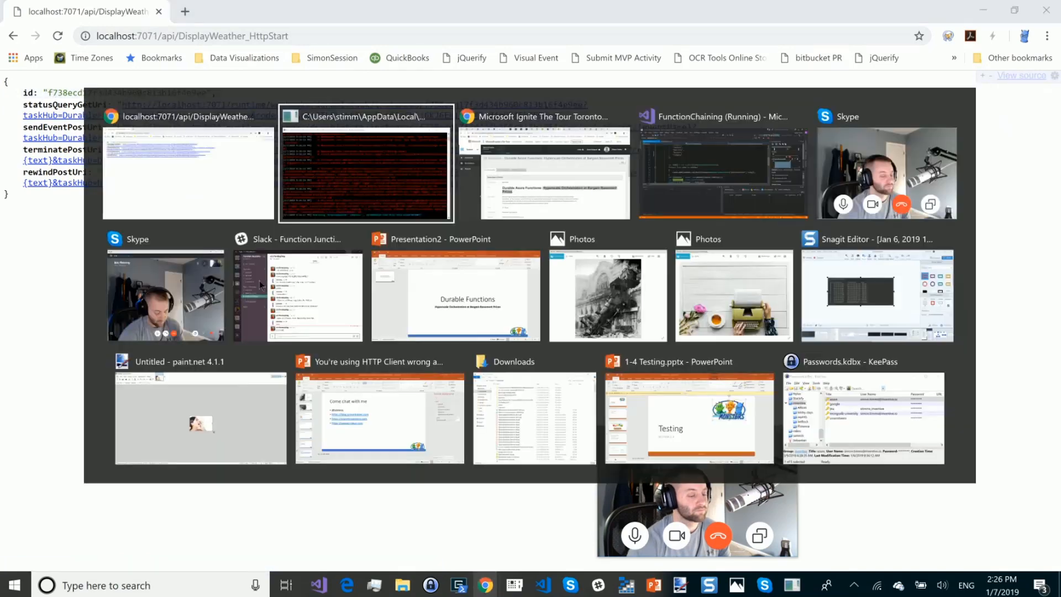
- Scroll up the func.exe log to the JsonReaderException about wind.deg value '33.0062'
click(365, 163)
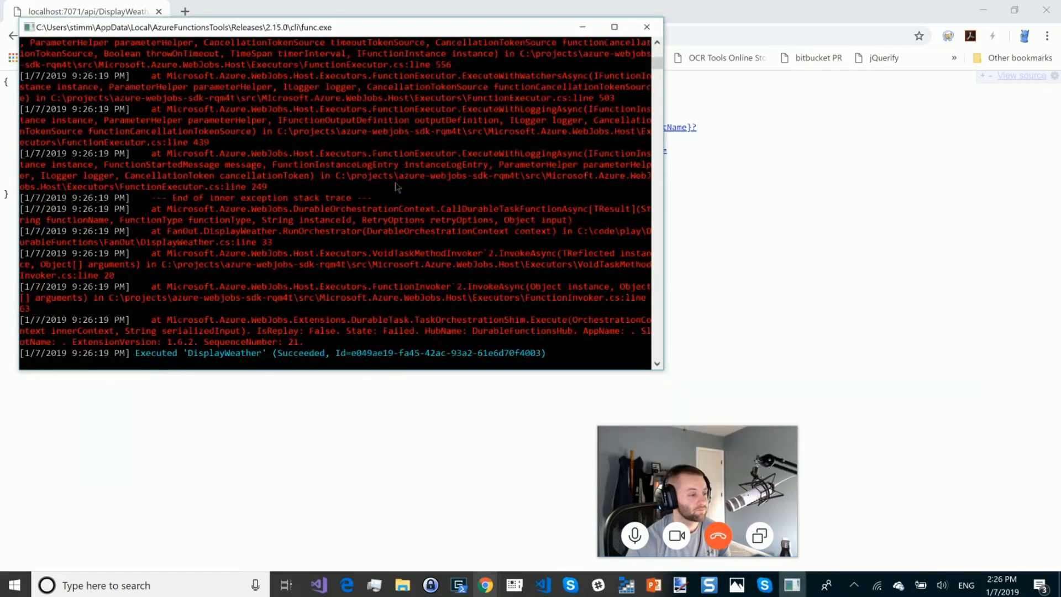
scroll(up, 3)
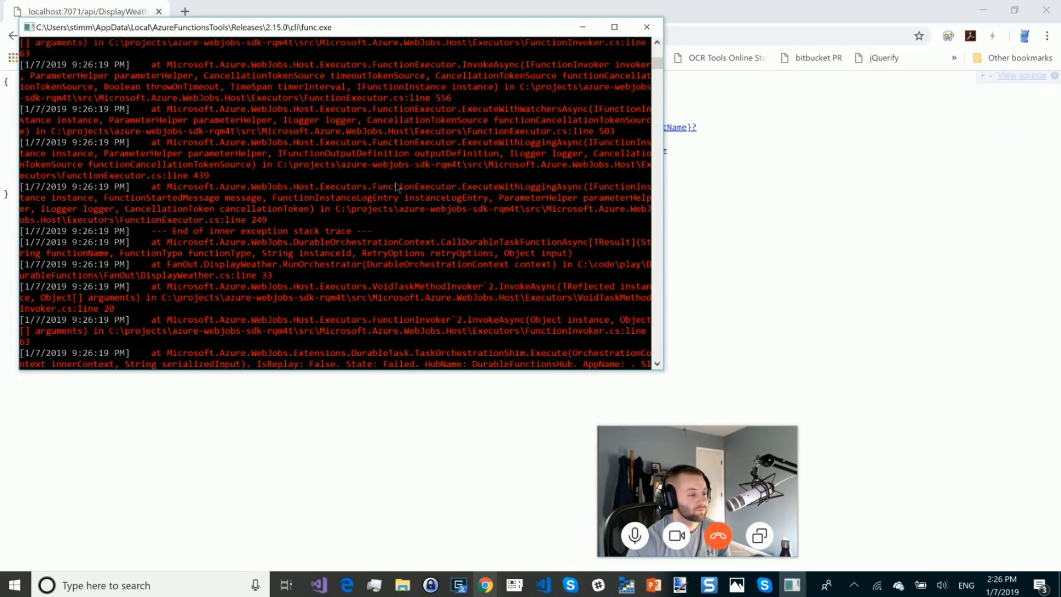
scroll(up, 3)
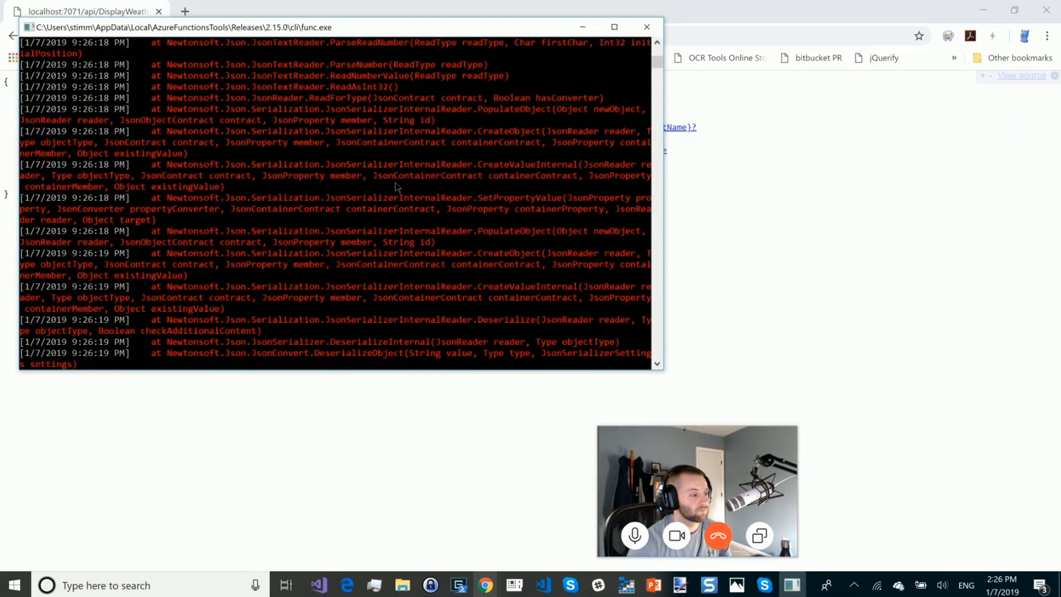
scroll(up, 3)
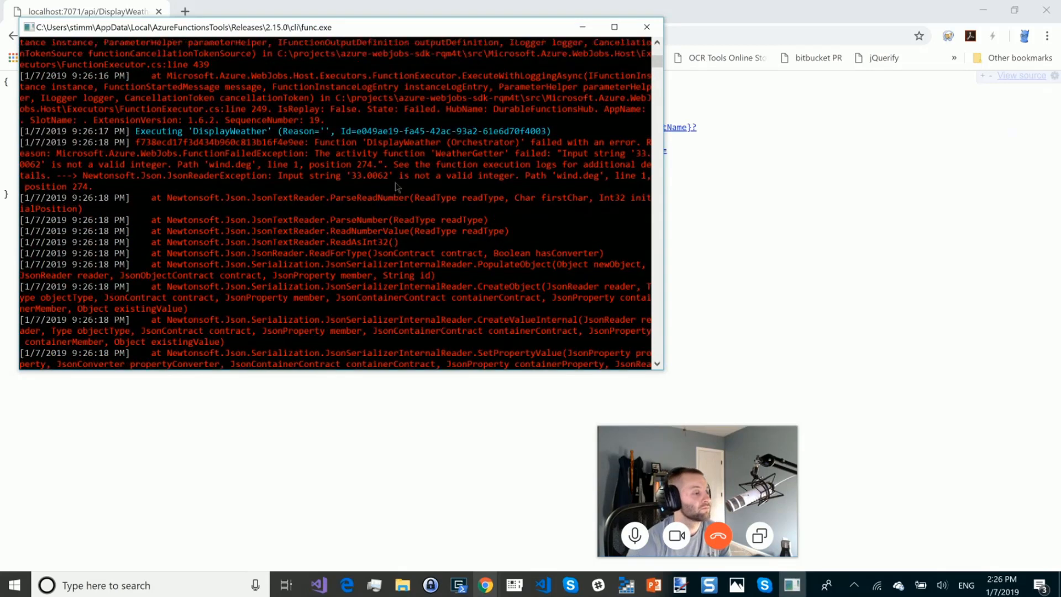
scroll(up, 3)
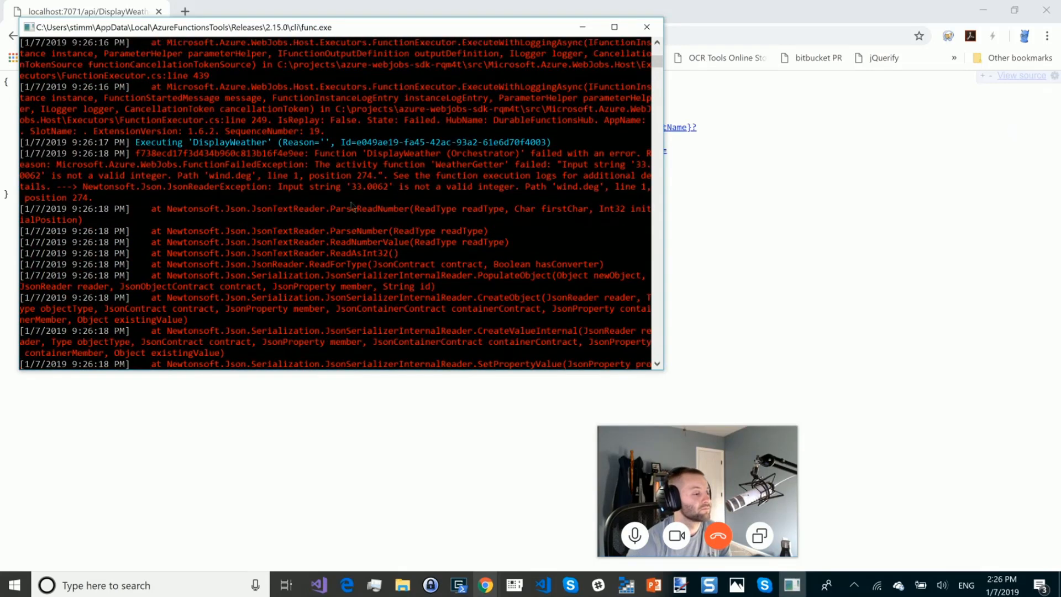
scroll(up, 3)
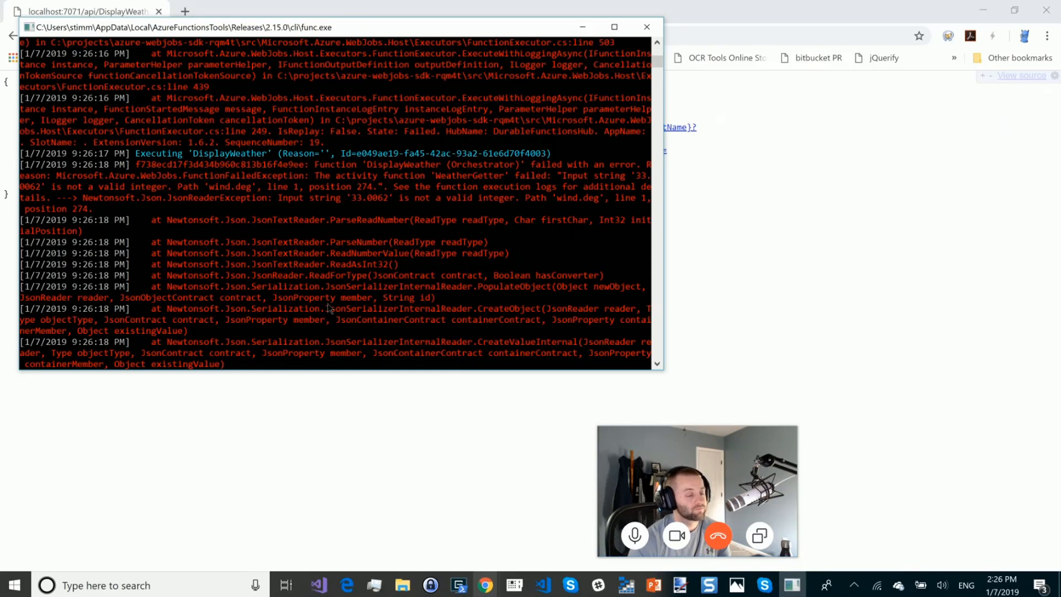
mouse_move(596, 247)
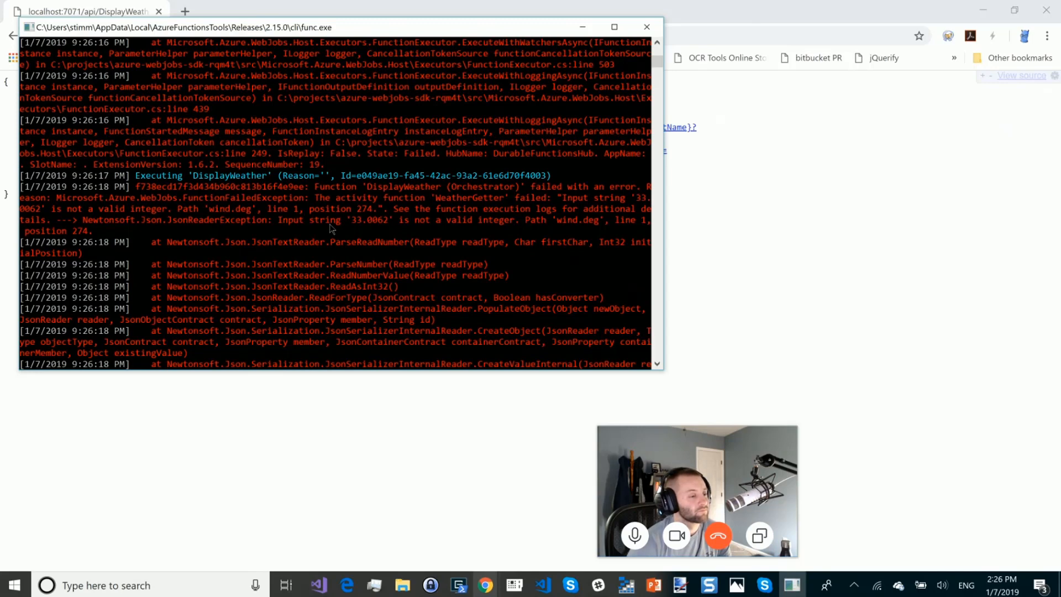
mouse_move(395, 228)
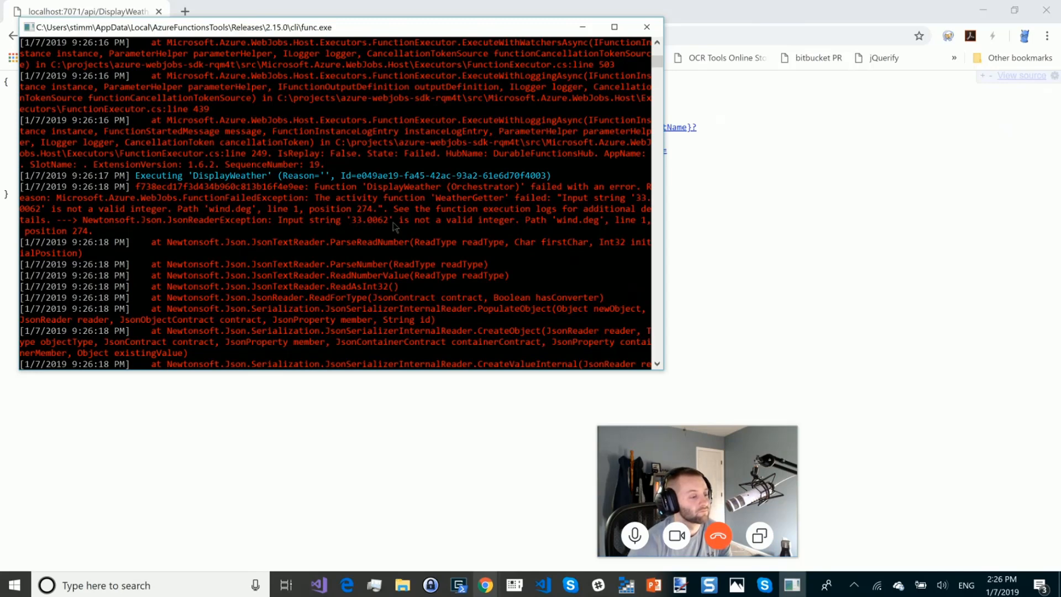
mouse_move(592, 228)
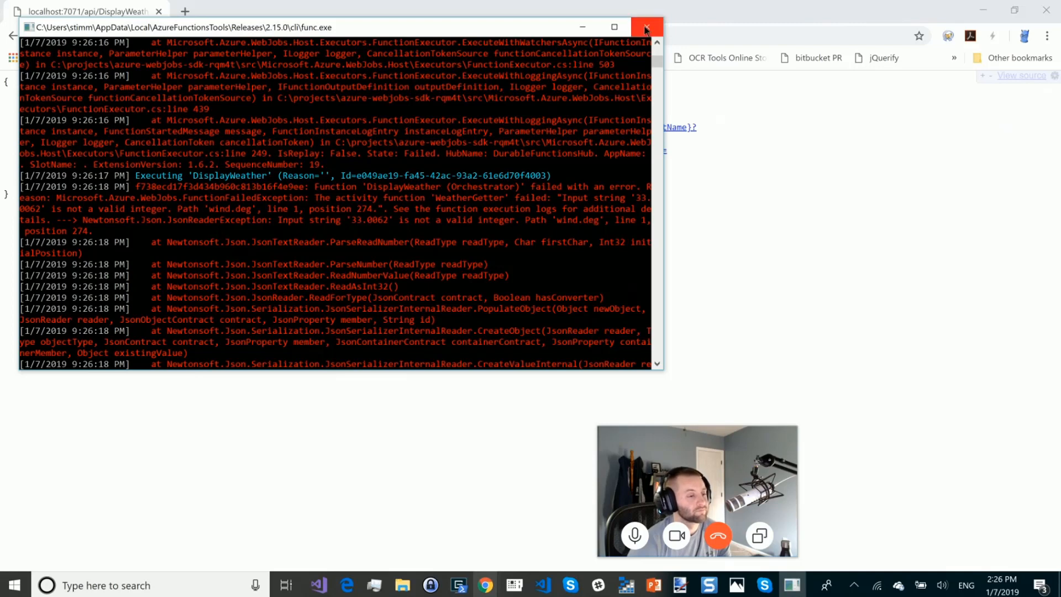
- Change the Wind class's deg property from int to float in WeatherConditions.cs
key(Alt+Tab)
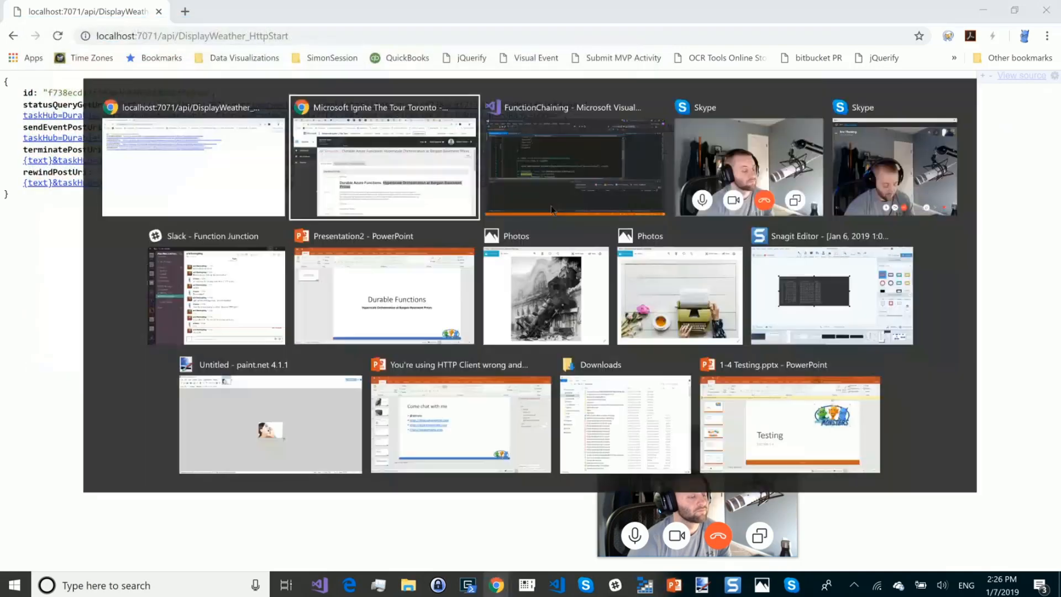
click(574, 156)
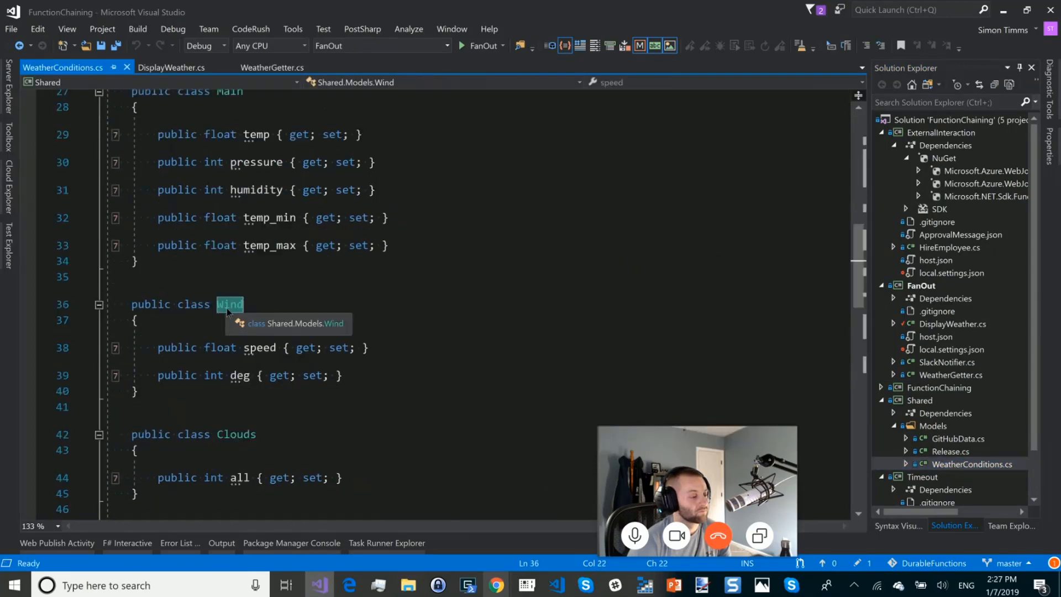
mouse_move(213, 376)
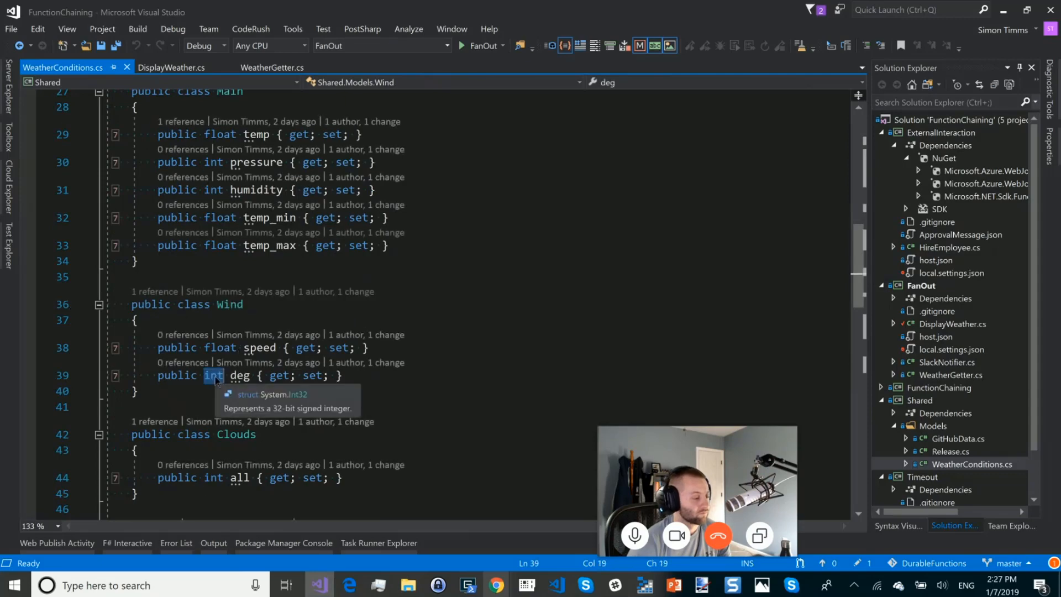
text(float)
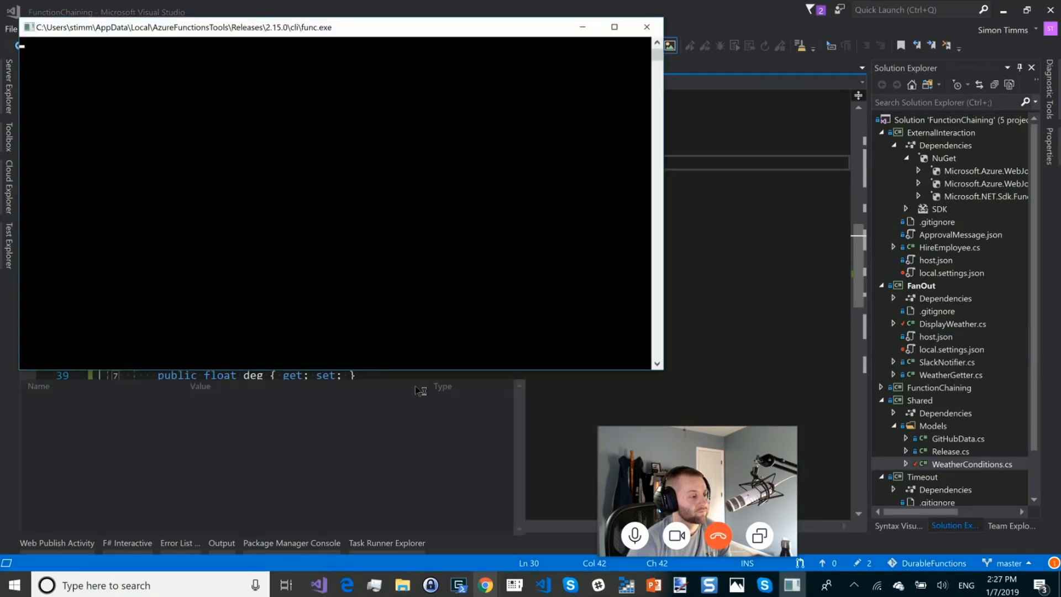
click(36, 29)
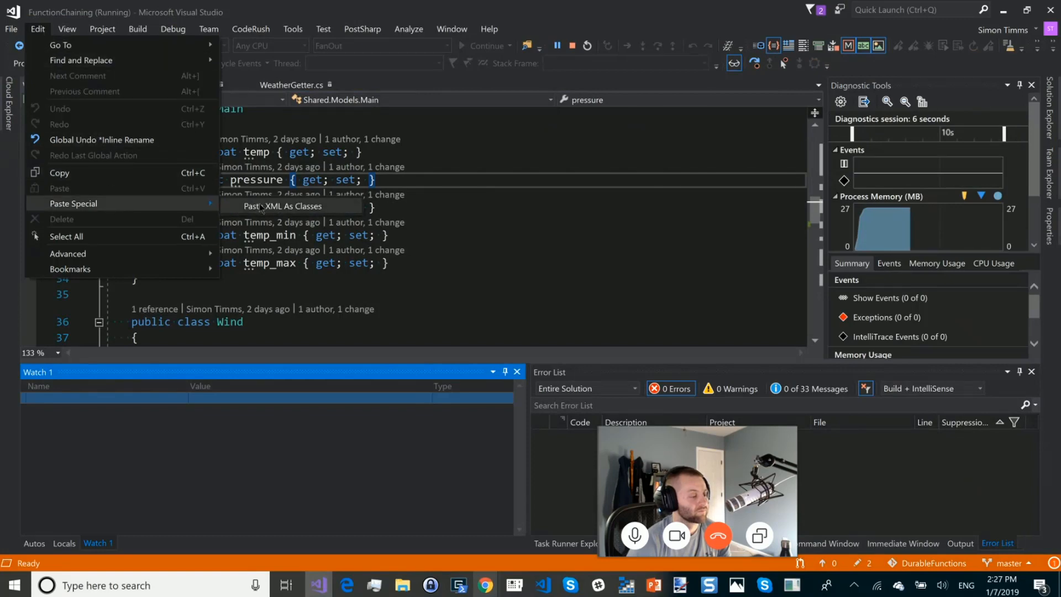
mouse_move(301, 213)
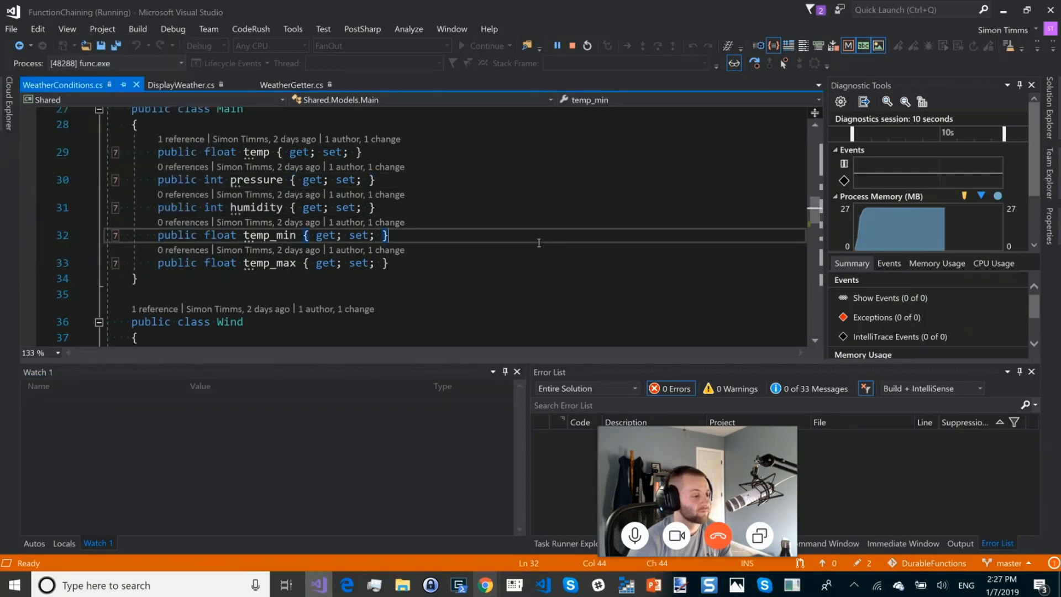
scroll(up, 3)
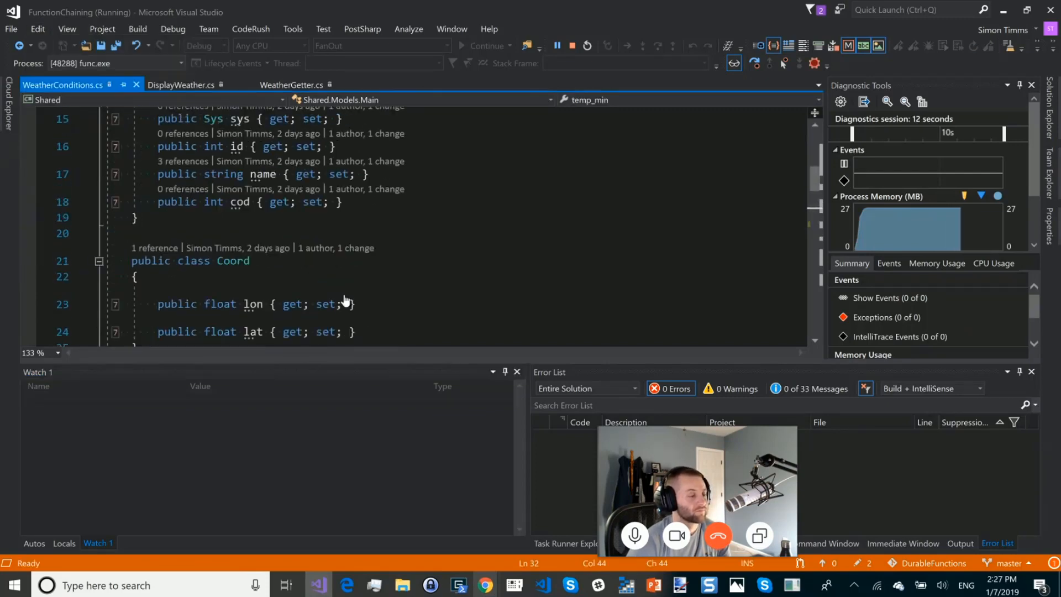
scroll(up, 3)
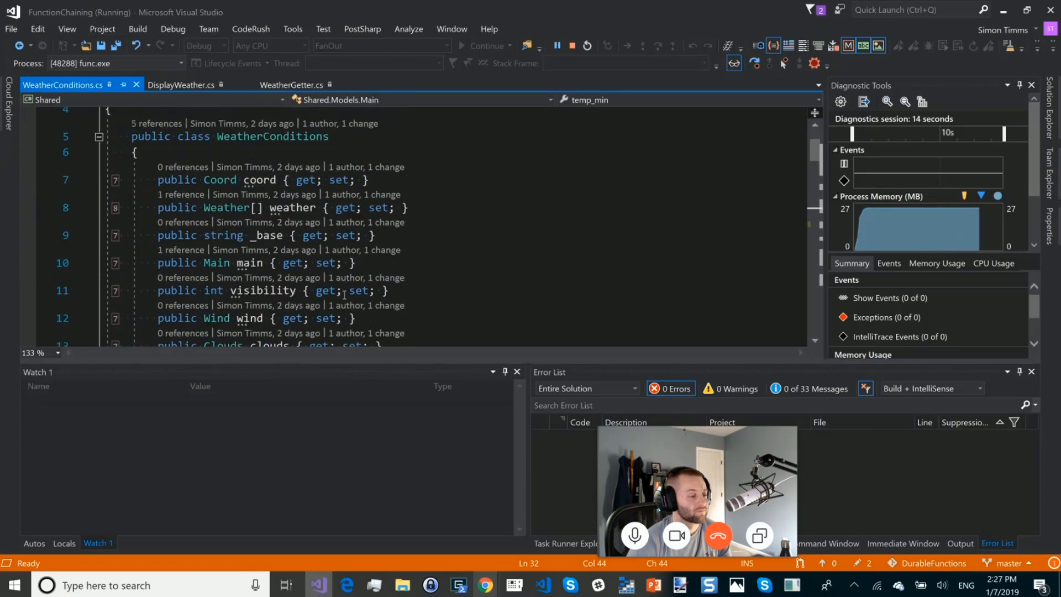
scroll(down, 3)
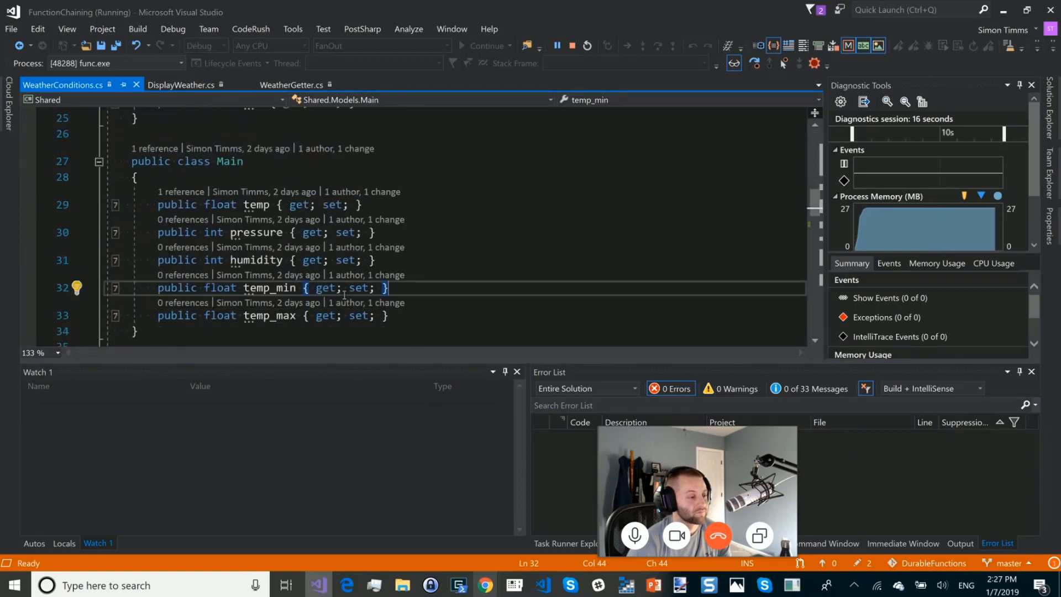
scroll(down, 3)
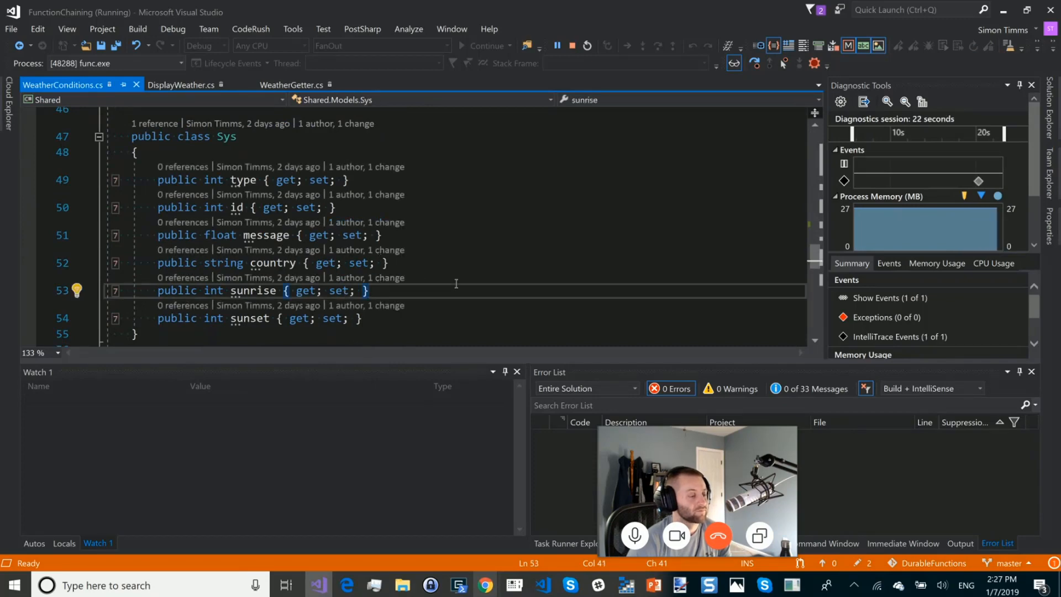
key(alt+tab)
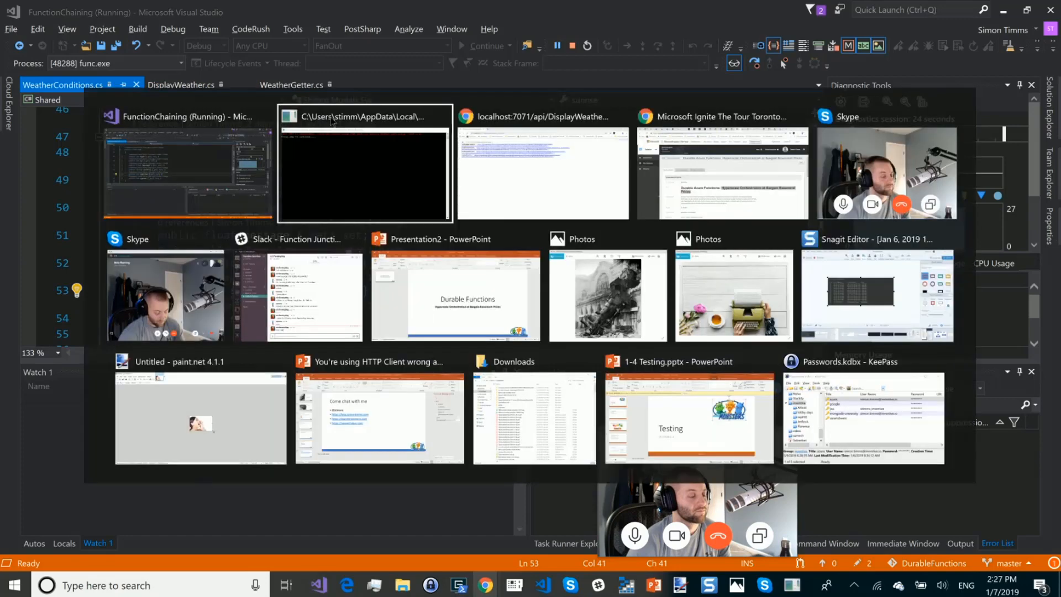
click(364, 163)
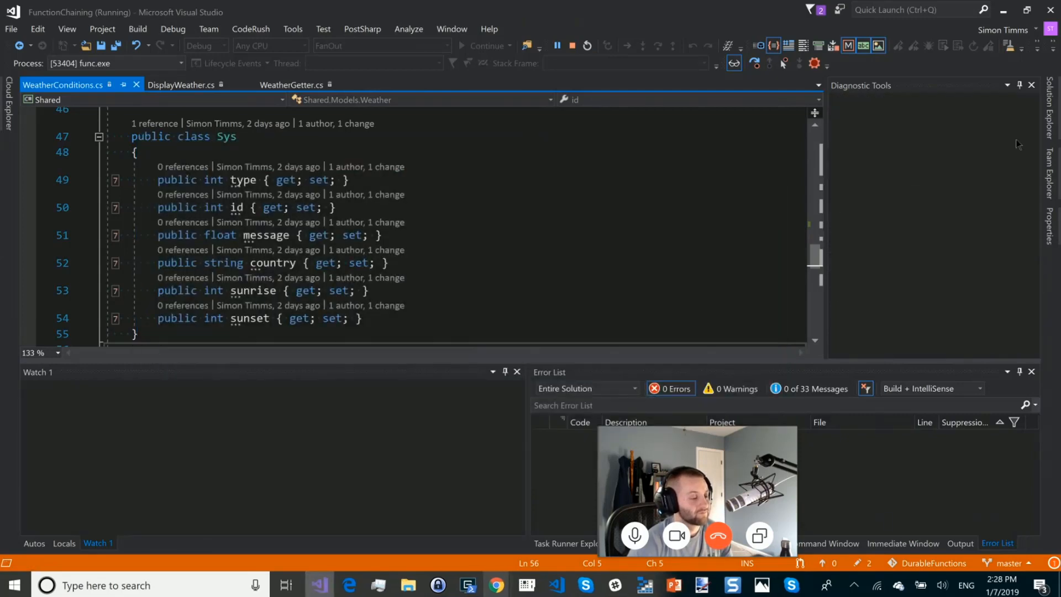
- Stop debugging and add a -p port application argument in FanOut's Debug properties
click(586, 46)
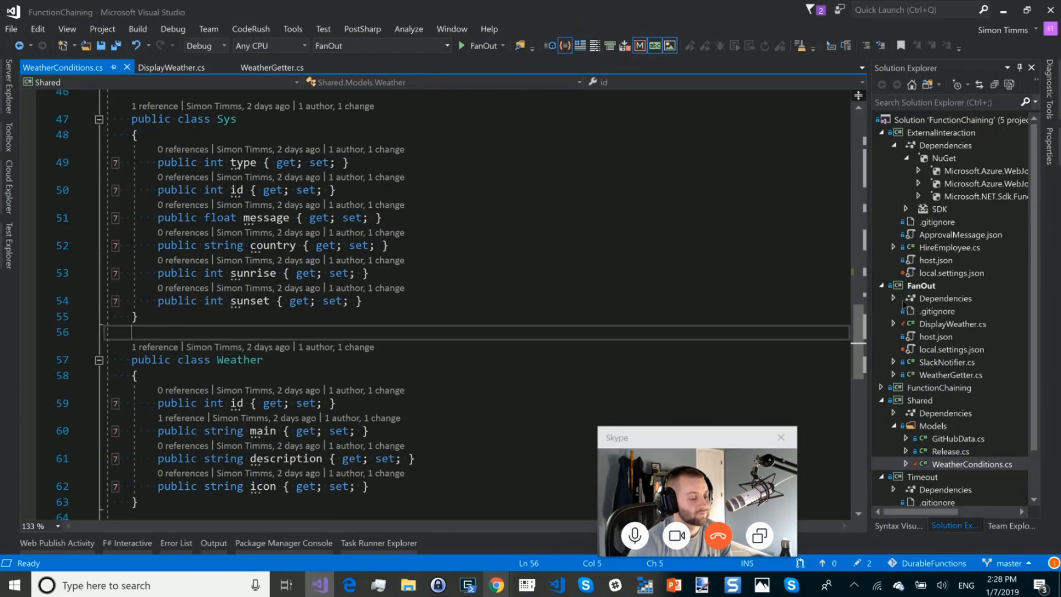
click(923, 285)
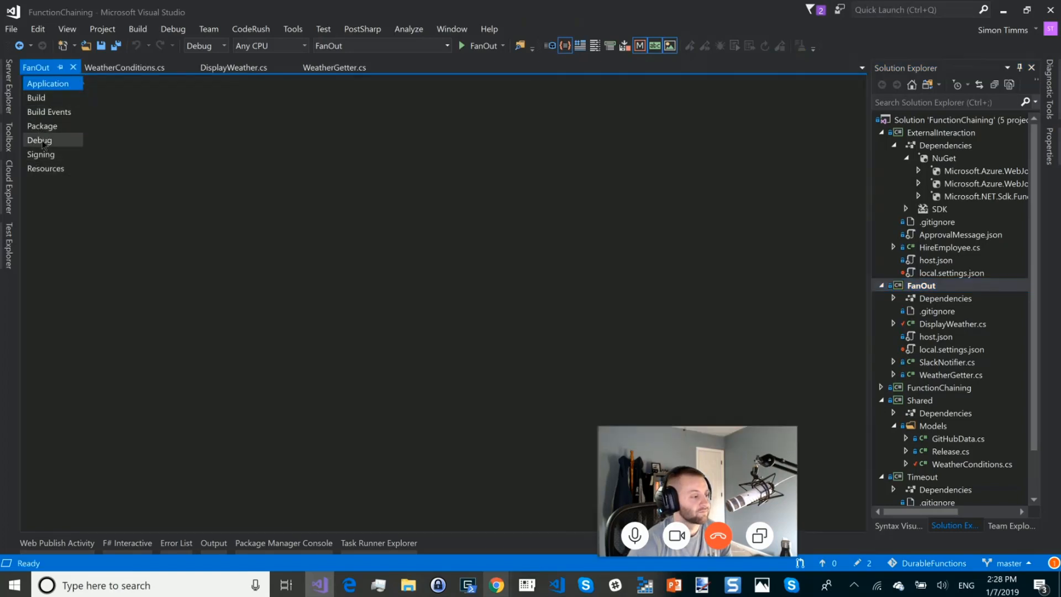
click(39, 139)
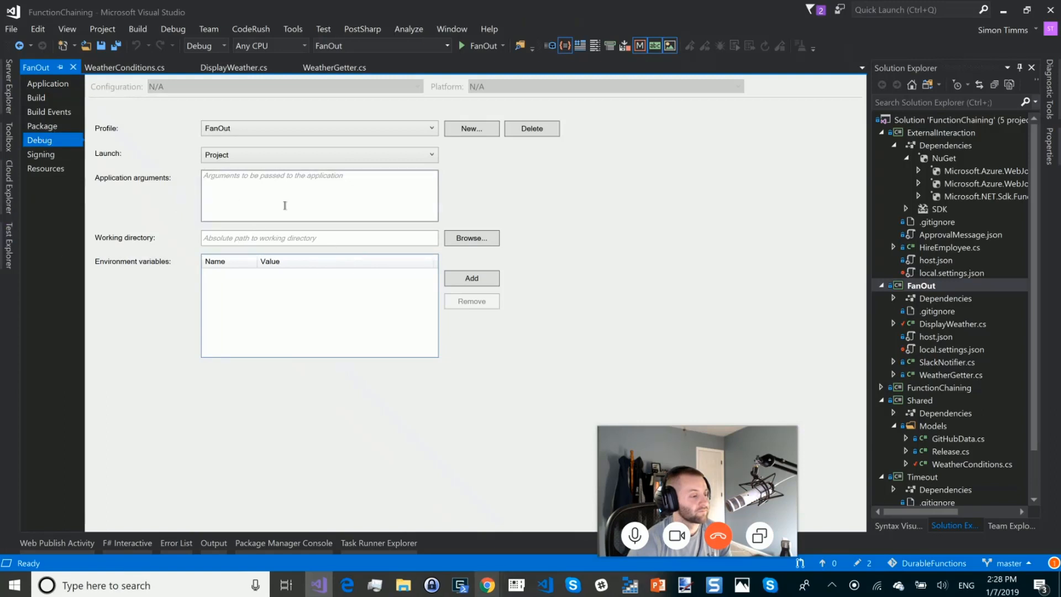
click(318, 196)
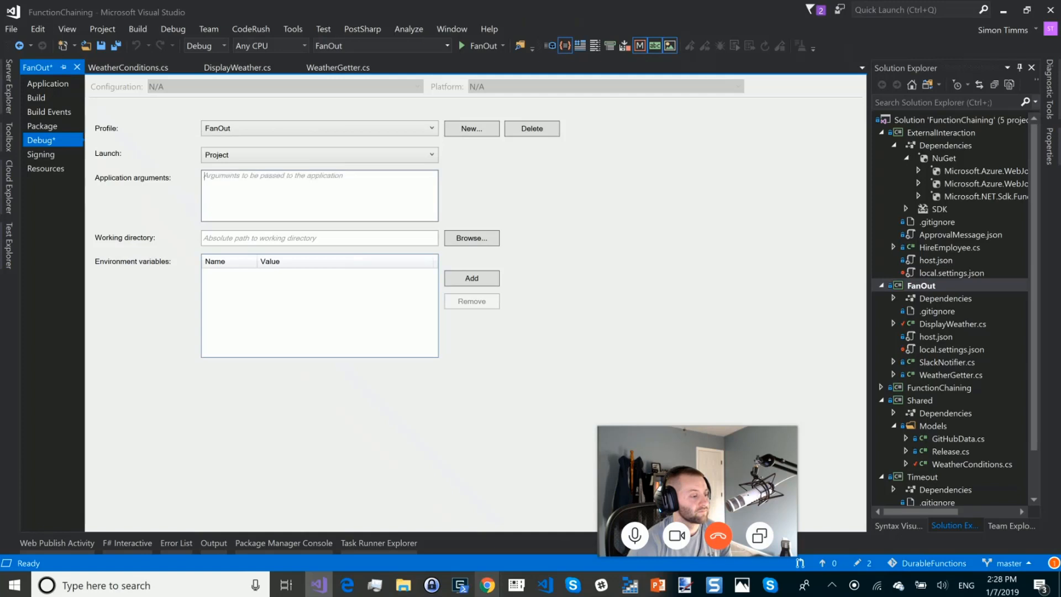
text(-p 89)
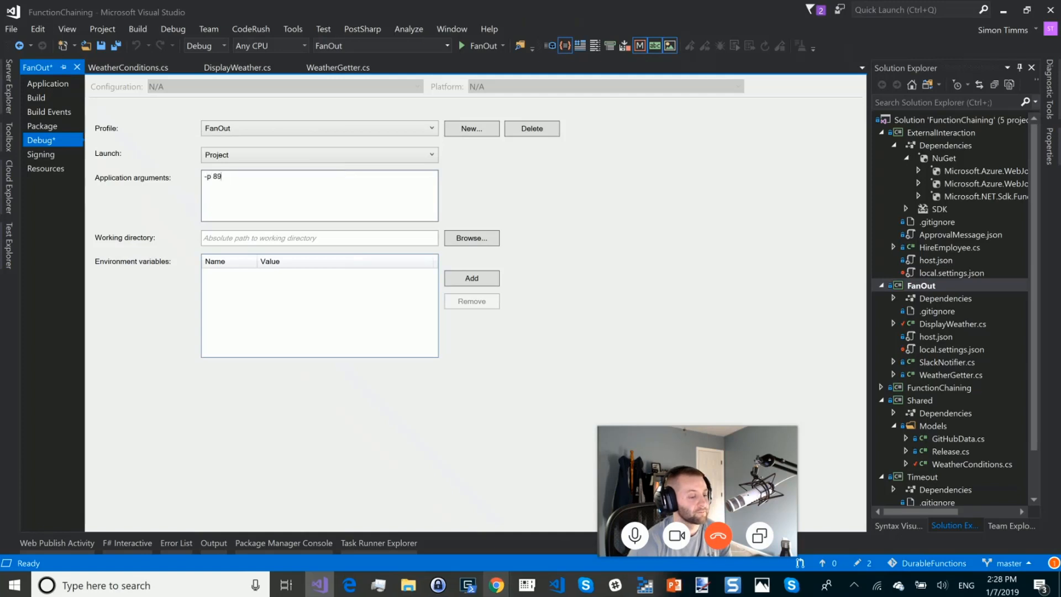
text(76)
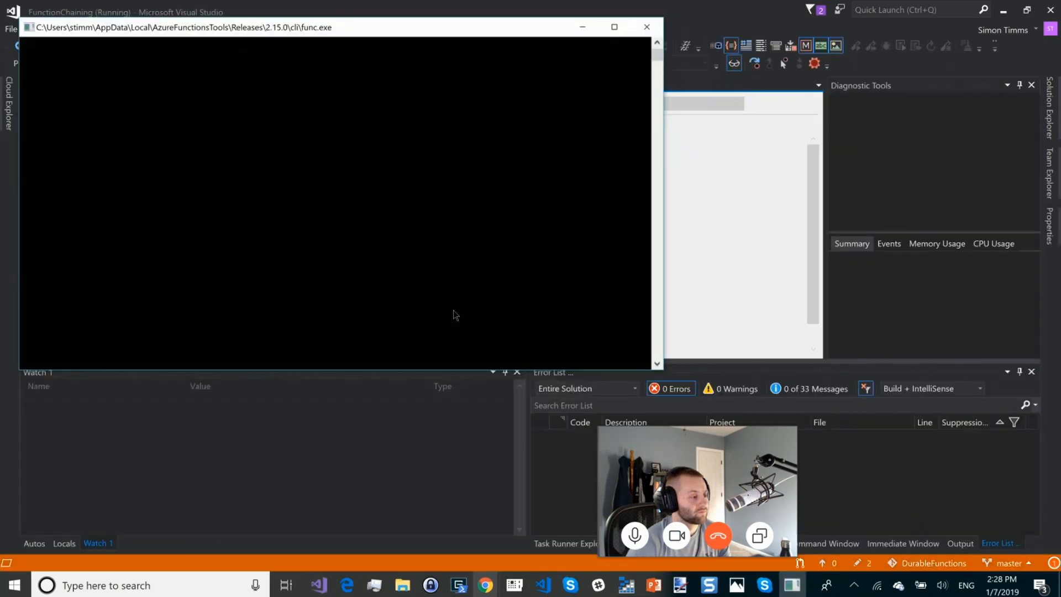
- Watch the func.exe host load four functions and list the DisplayWeather_HttpStart URL
click(645, 27)
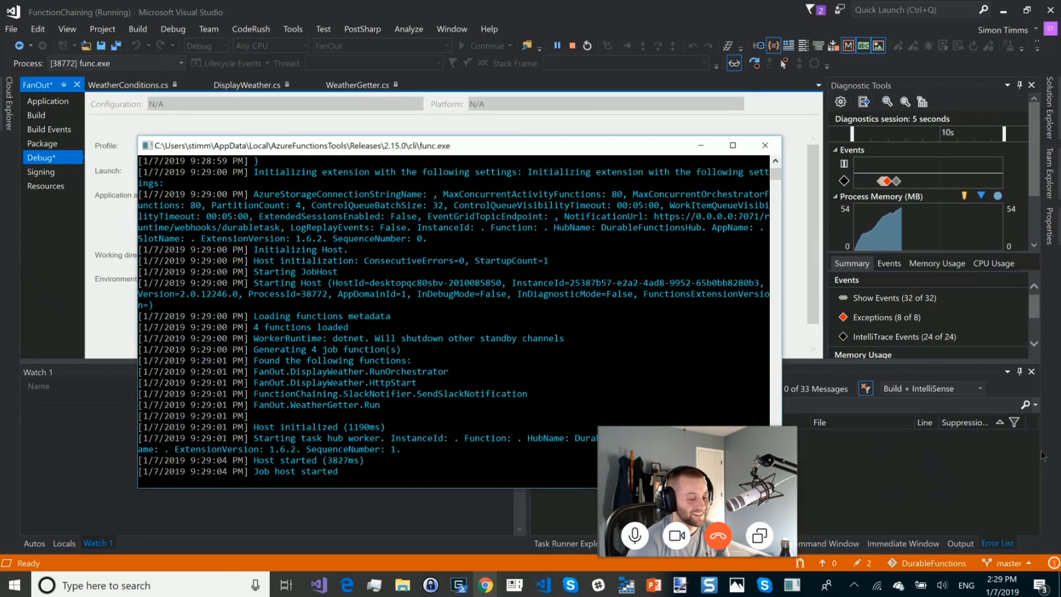
scroll(down, 3)
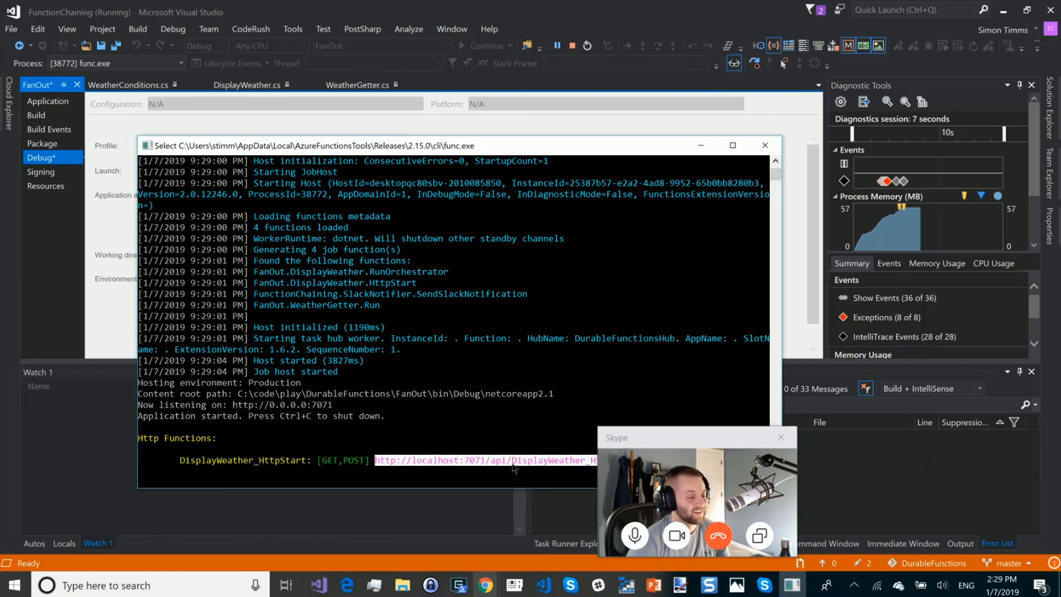
key(alt+tab)
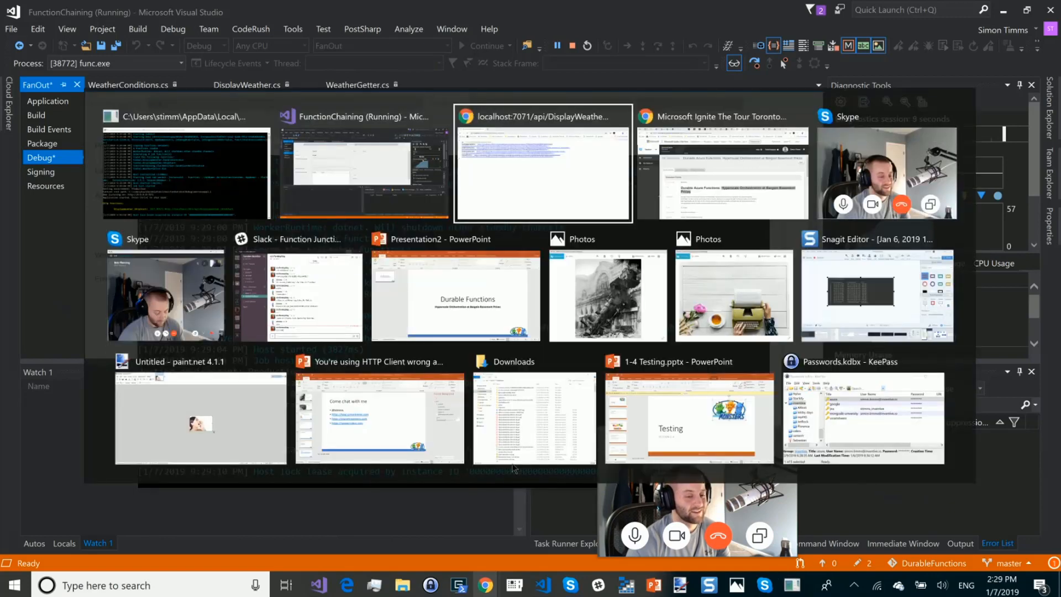
- Re-call the DisplayWeather start endpoint in Chrome and open the Denver Slack notification
click(543, 163)
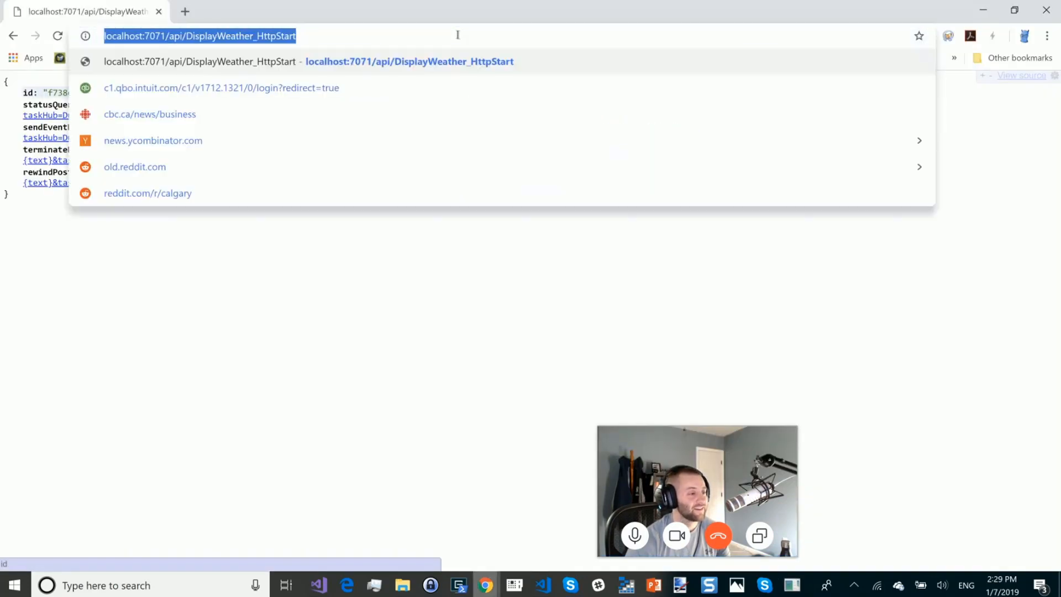
key(Return)
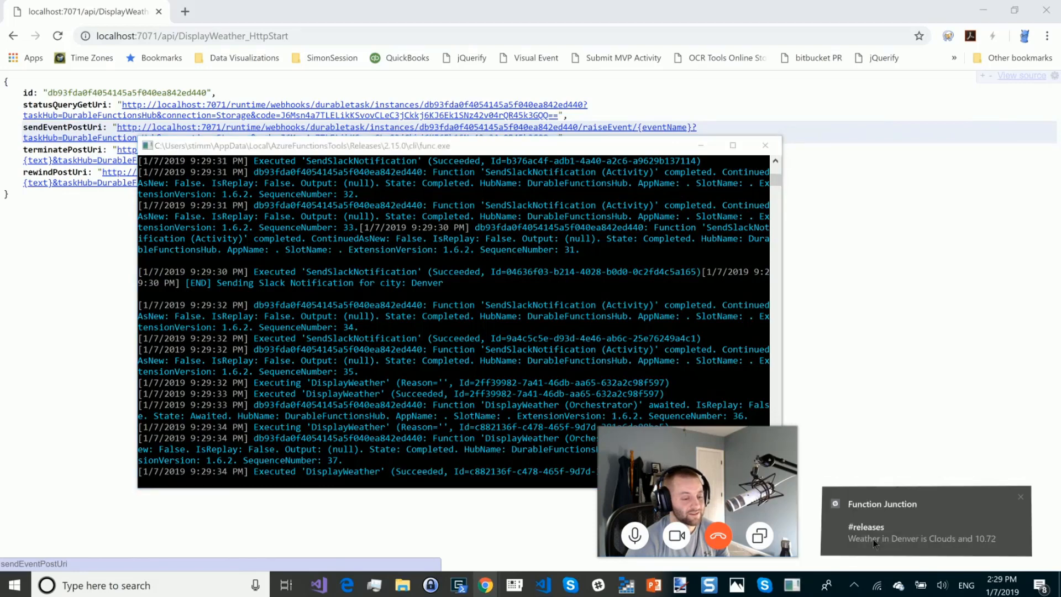
click(926, 522)
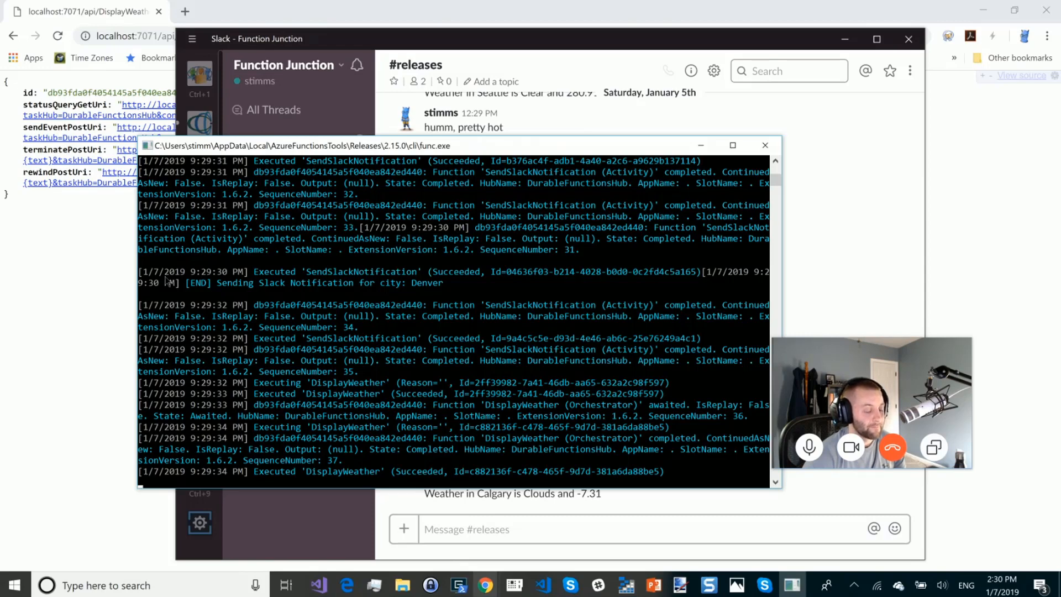
mouse_move(124, 352)
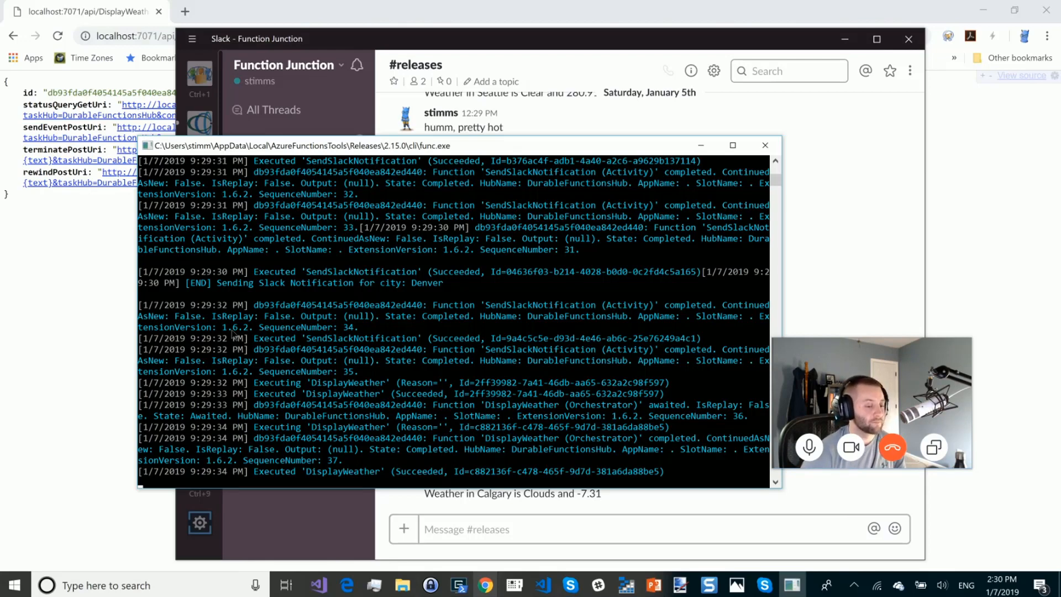
mouse_move(766, 145)
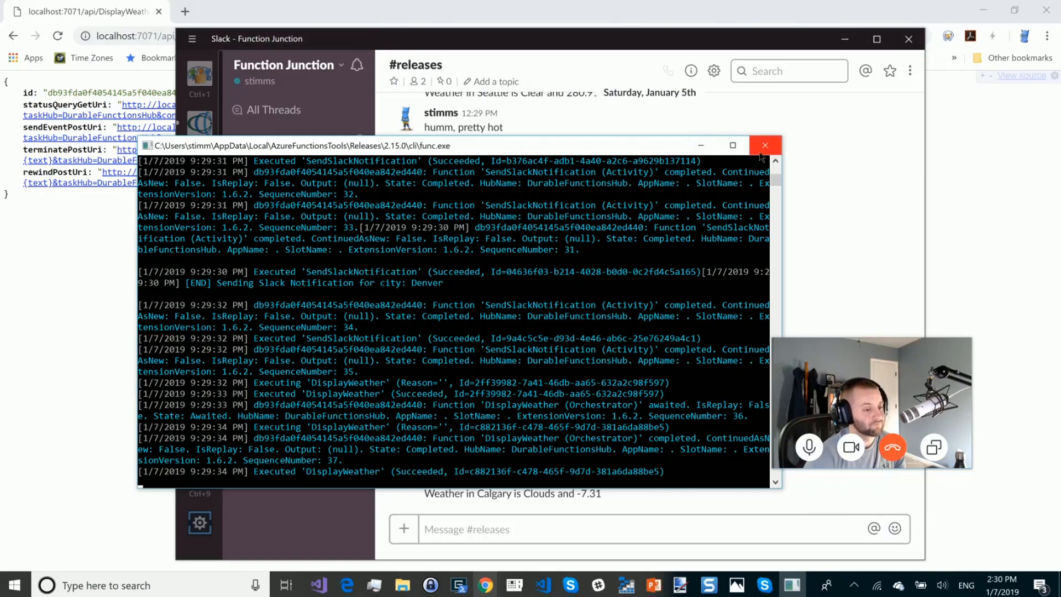
- Close the func.exe host console after reading the #releases weather posts
click(765, 145)
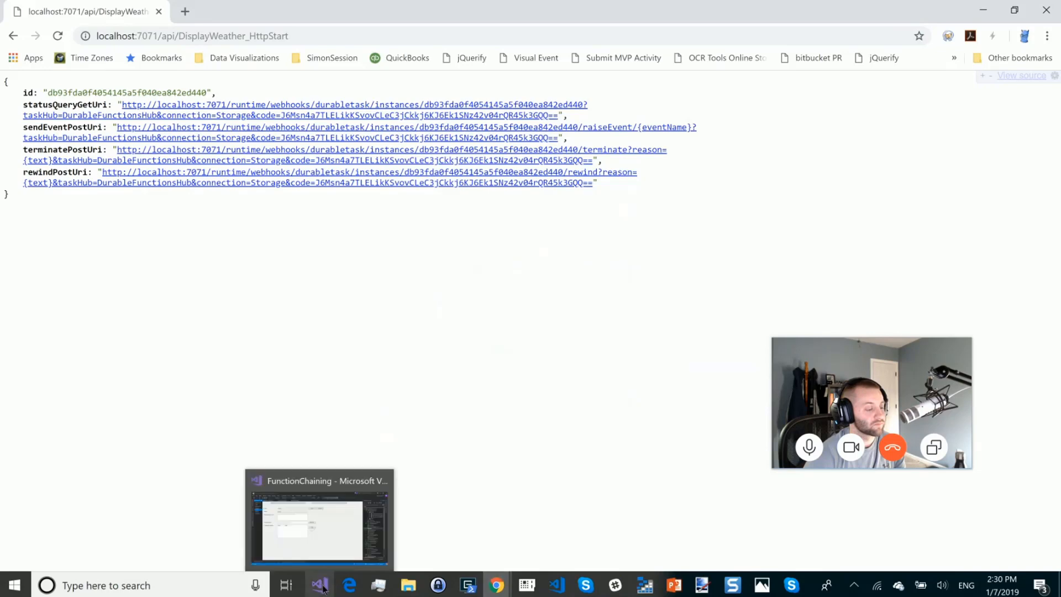
- Return to Visual Studio and bring up the DisplayWeather.cs orchestrator code
click(319, 518)
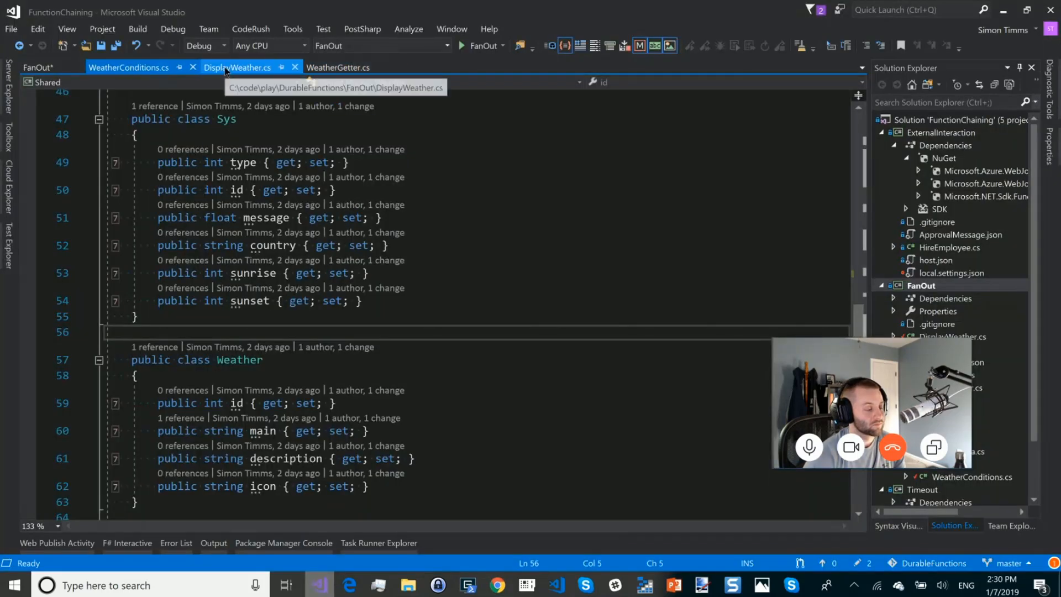
click(237, 67)
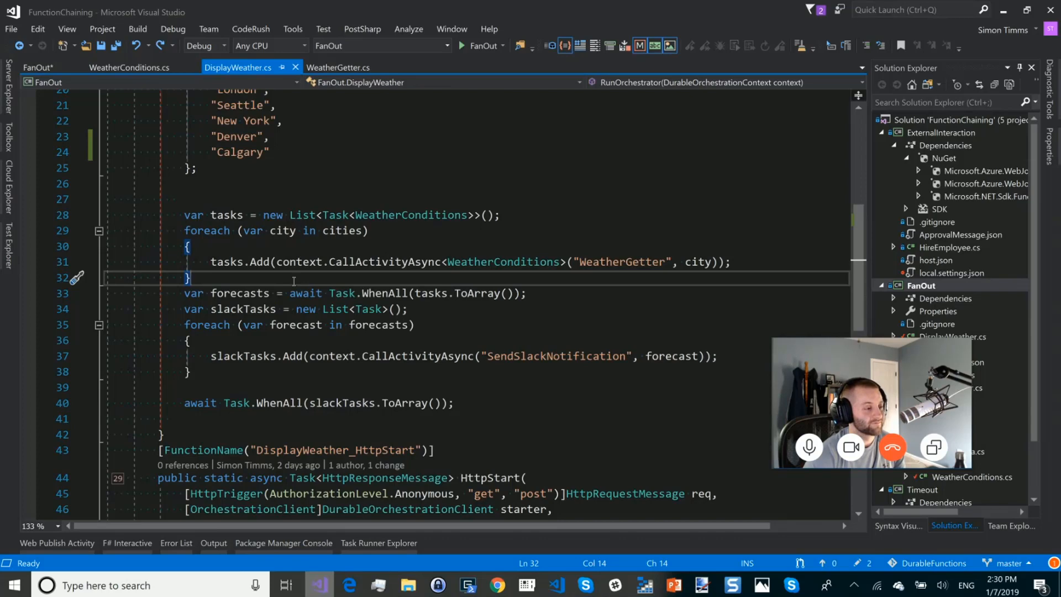
click(190, 247)
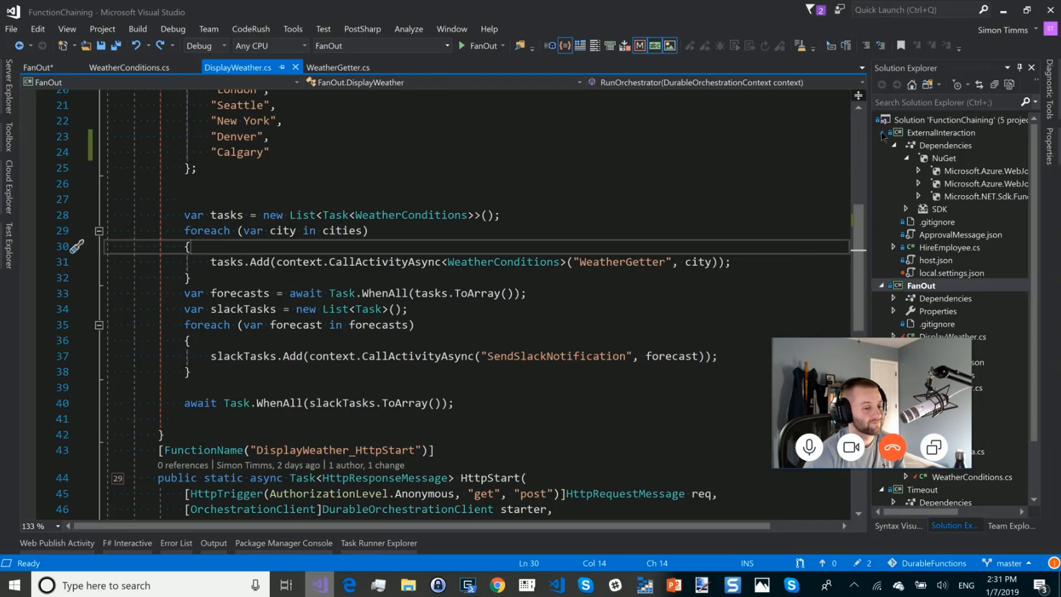
- Collapse the ExternalInteraction and Shared projects, then select Timeout and ExternalInteraction in Solution Explorer
click(881, 133)
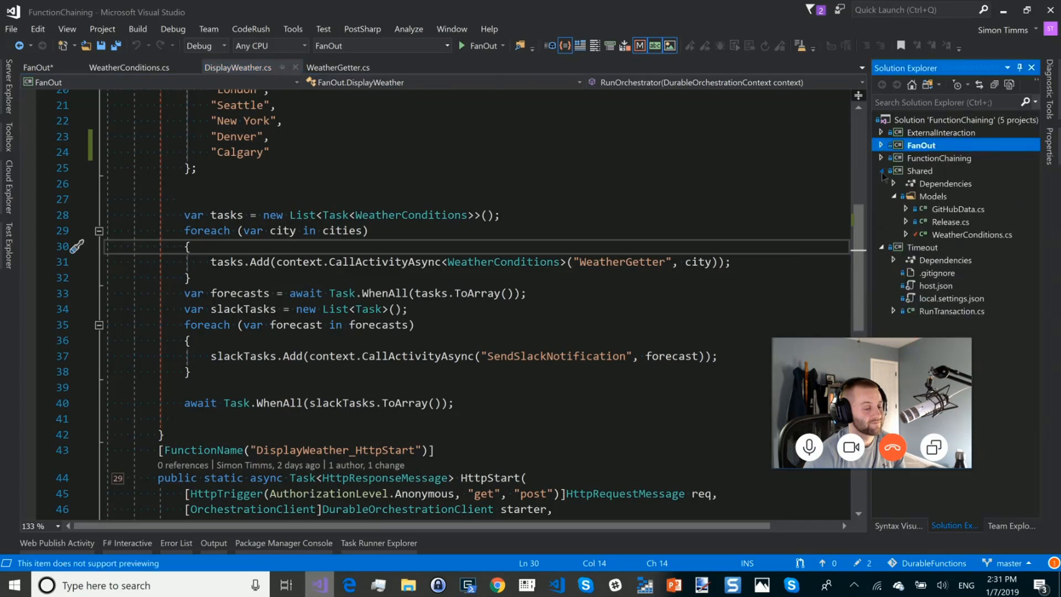
click(882, 170)
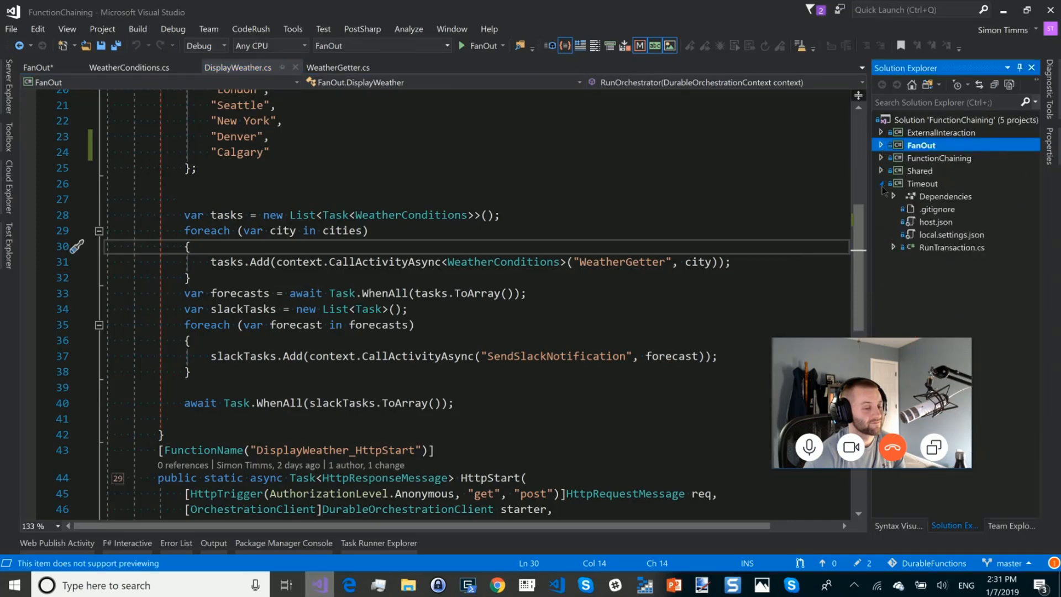
click(923, 184)
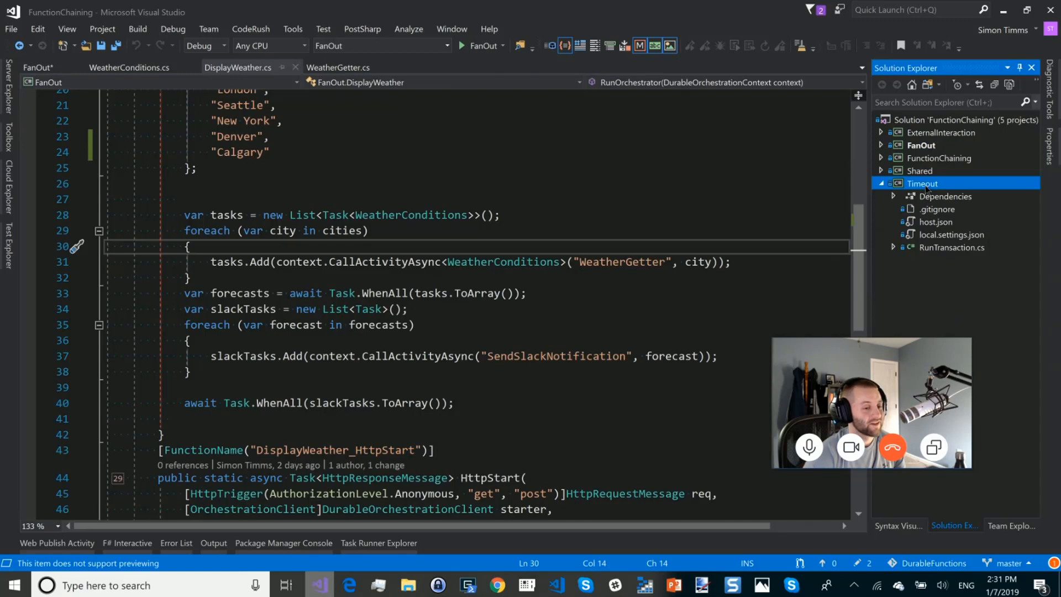
click(940, 132)
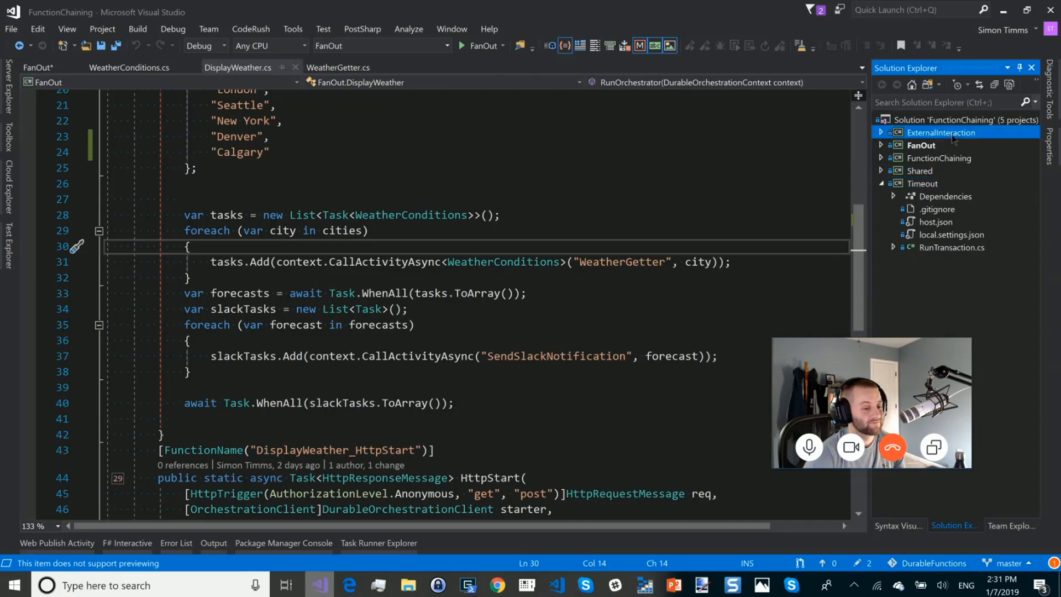